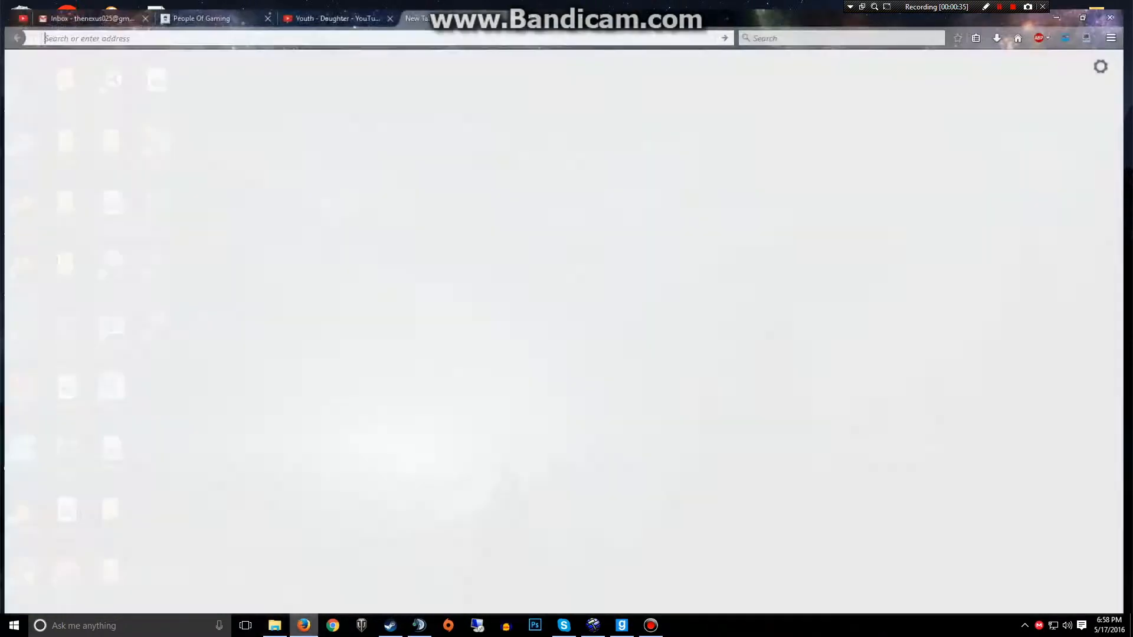
# - Log into the router admin at 192.168.0.1 as cusadmin to reach the System Info page
pyautogui.rightClick(390, 29)
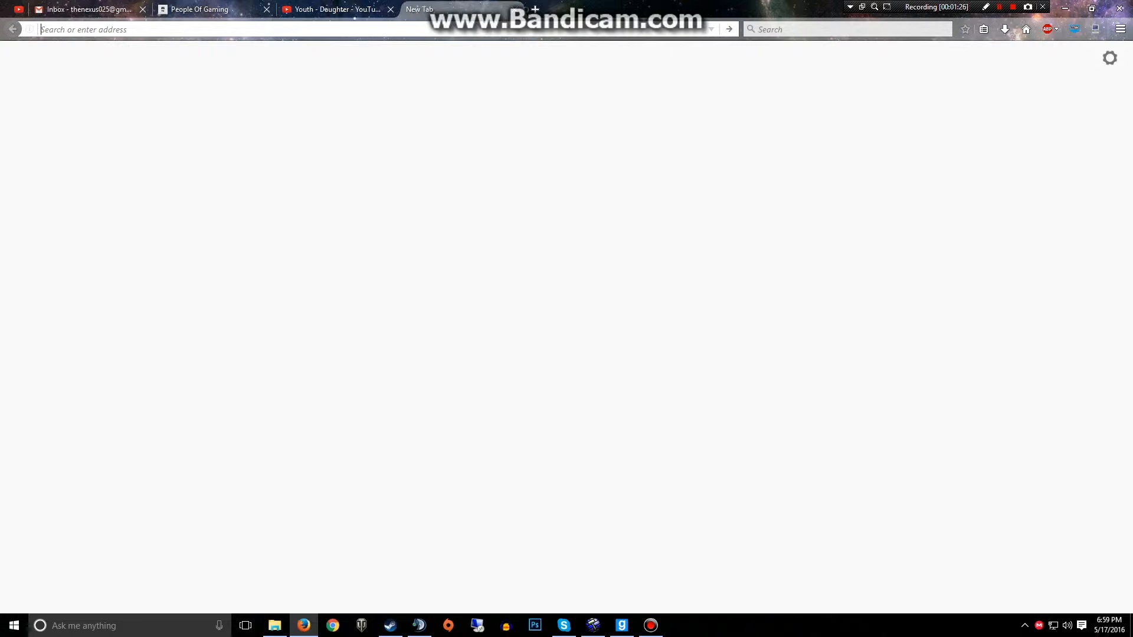
pyautogui.write('192.168.0.1/login.asp')
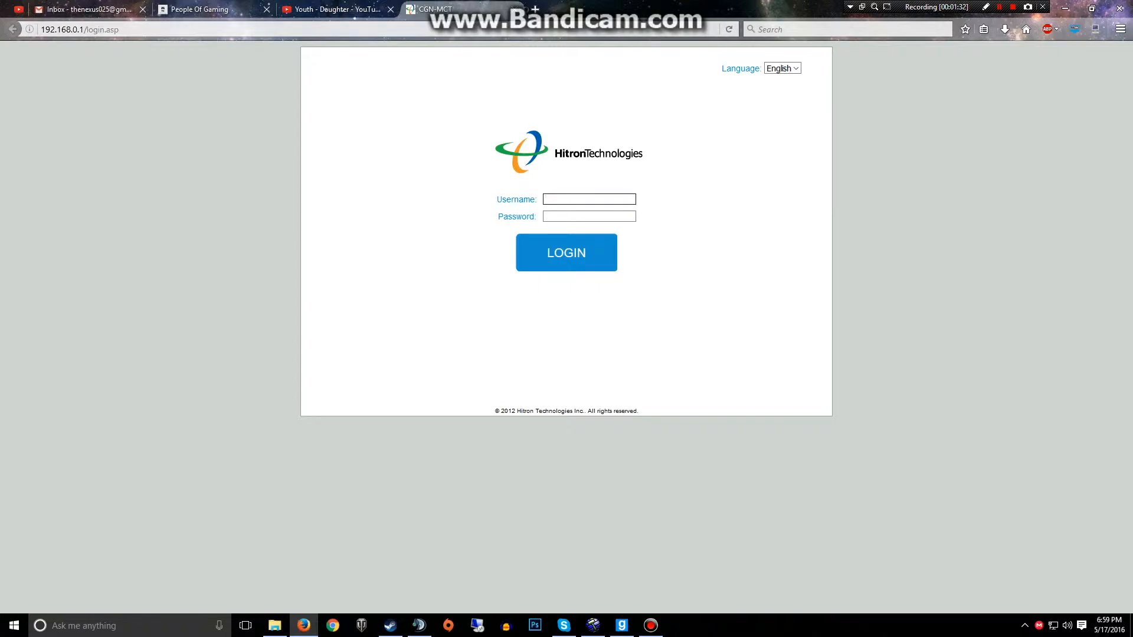
pyautogui.write('cusadmin')
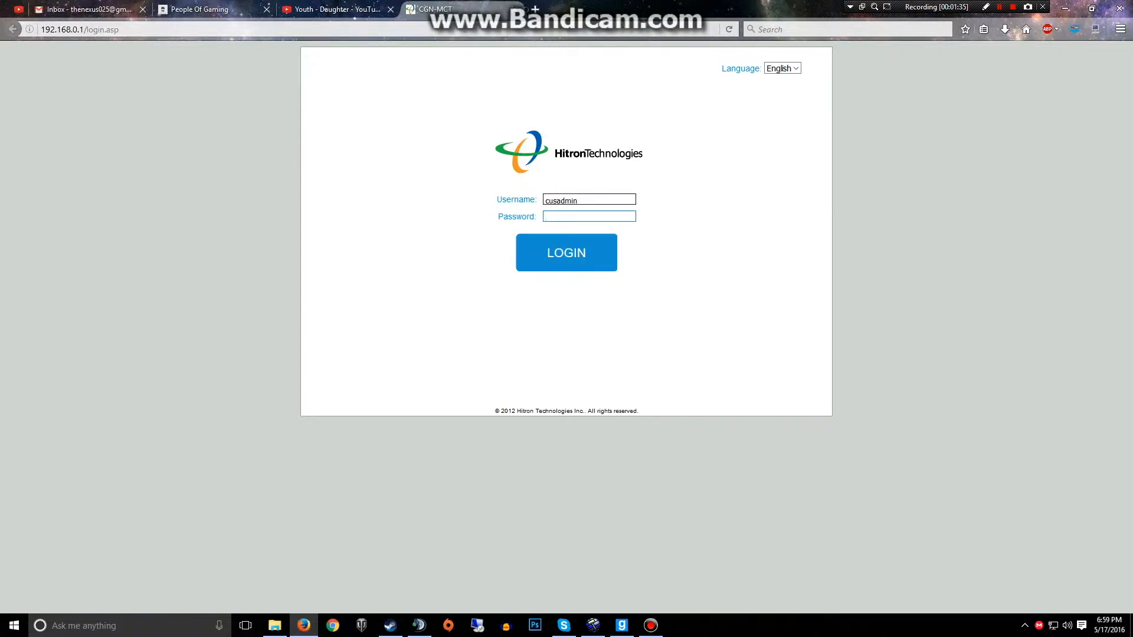
pyautogui.click(565, 253)
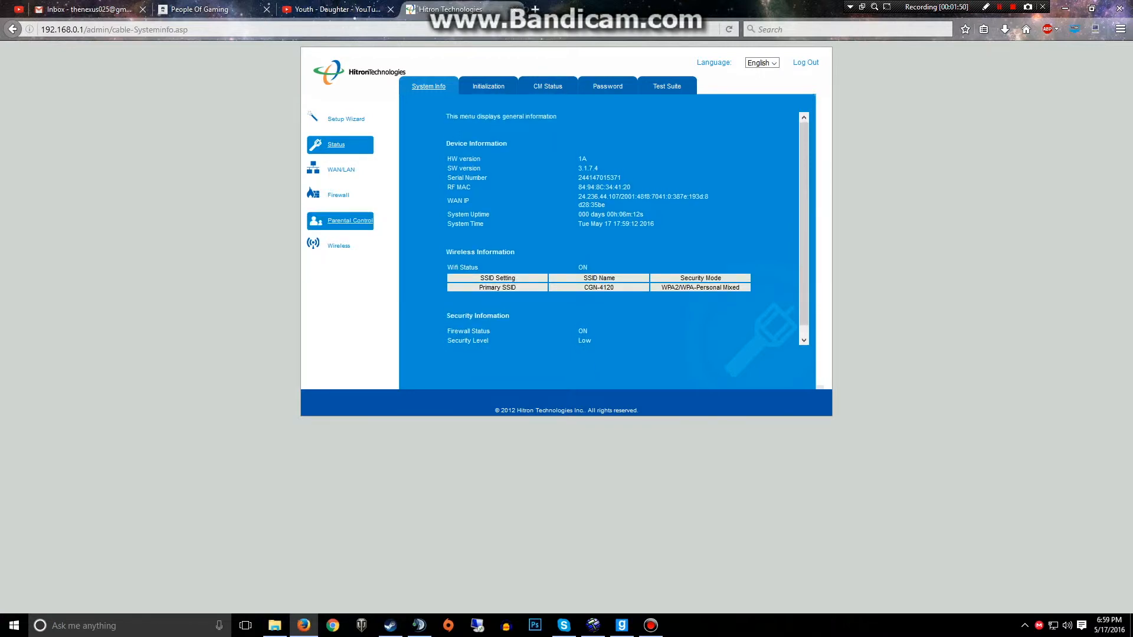
# - Go to Firewall > Forwarding, glancing at Port Triggering, then bring up File Explorer
pyautogui.click(339, 194)
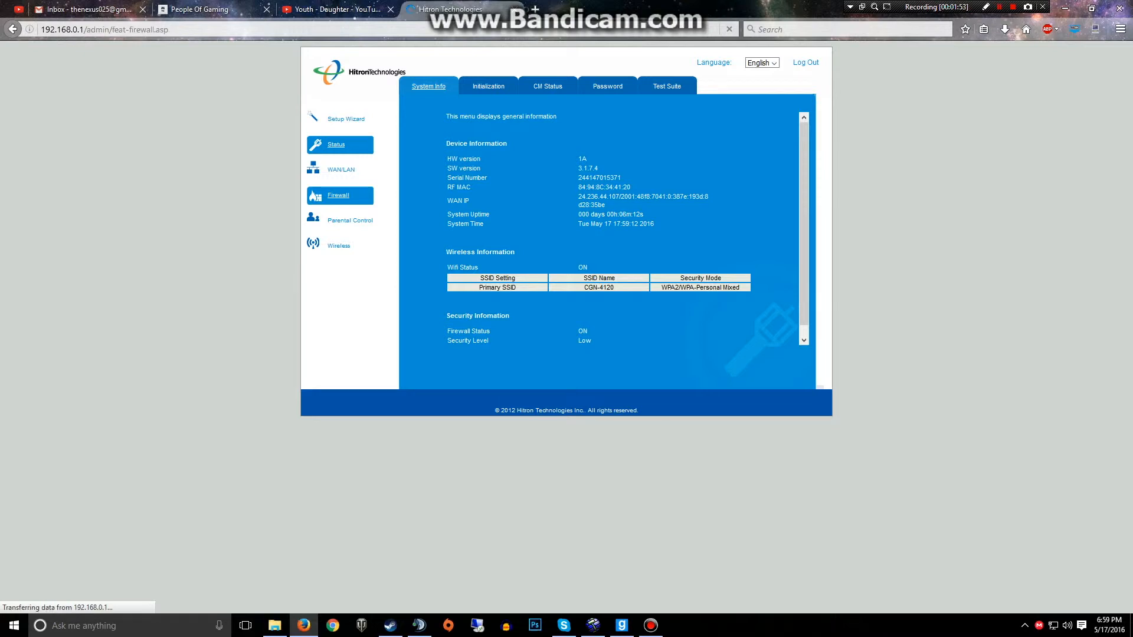
pyautogui.click(546, 86)
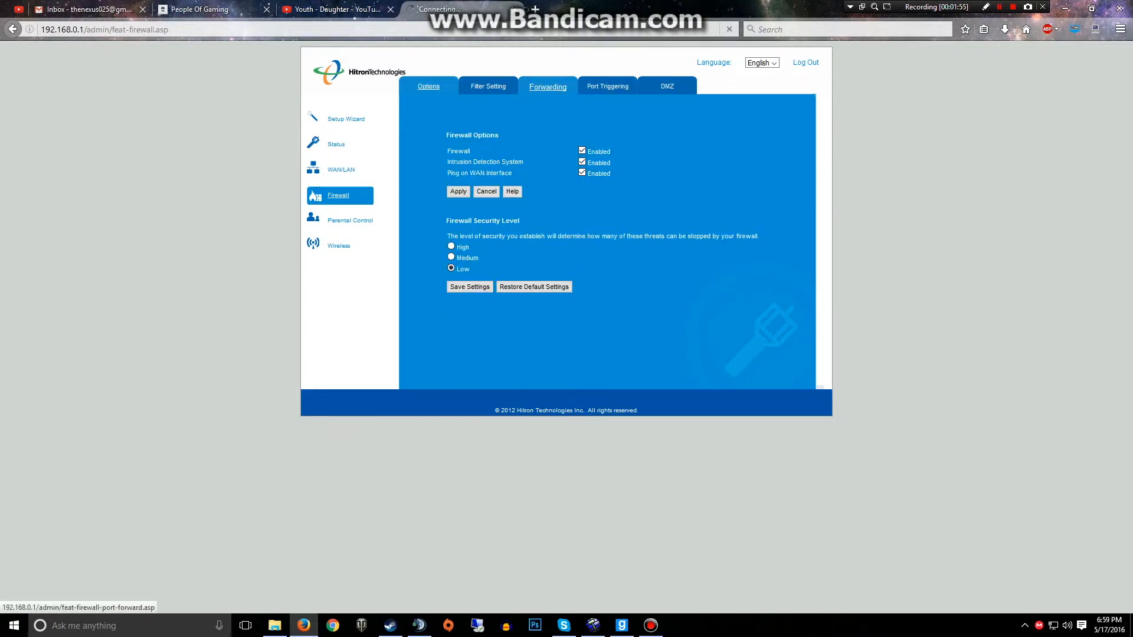
pyautogui.click(546, 86)
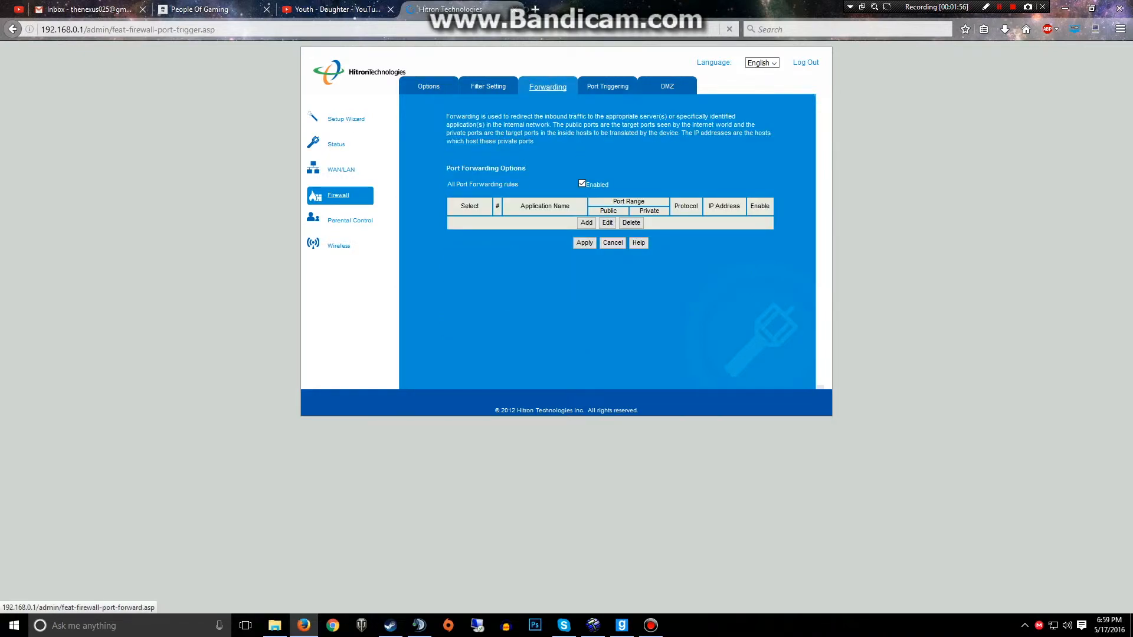
pyautogui.click(608, 86)
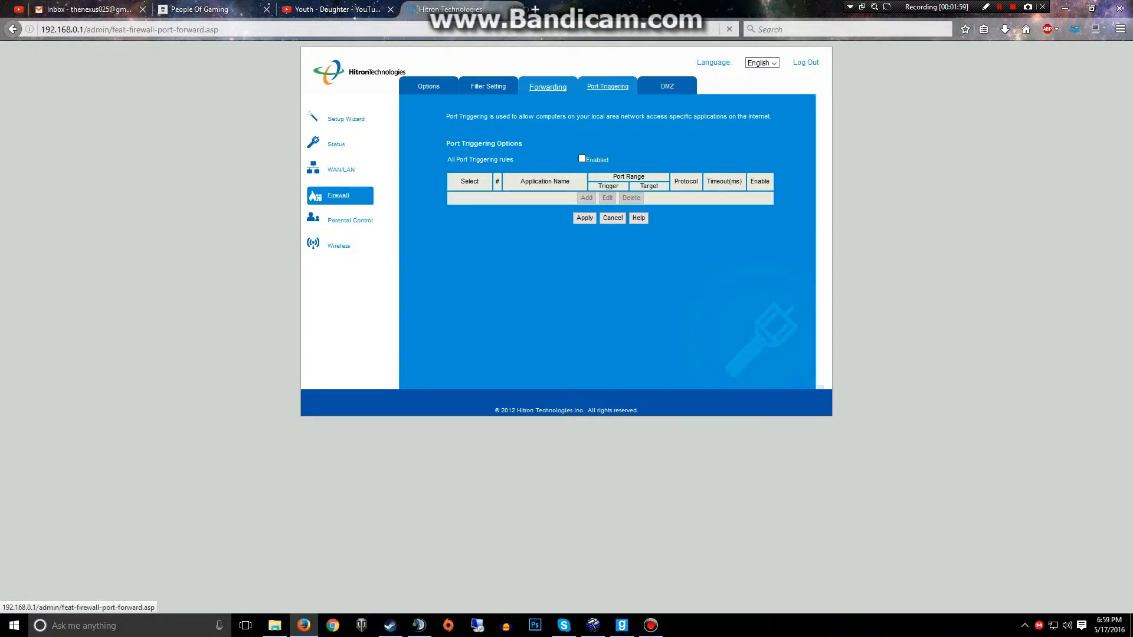
pyautogui.click(546, 86)
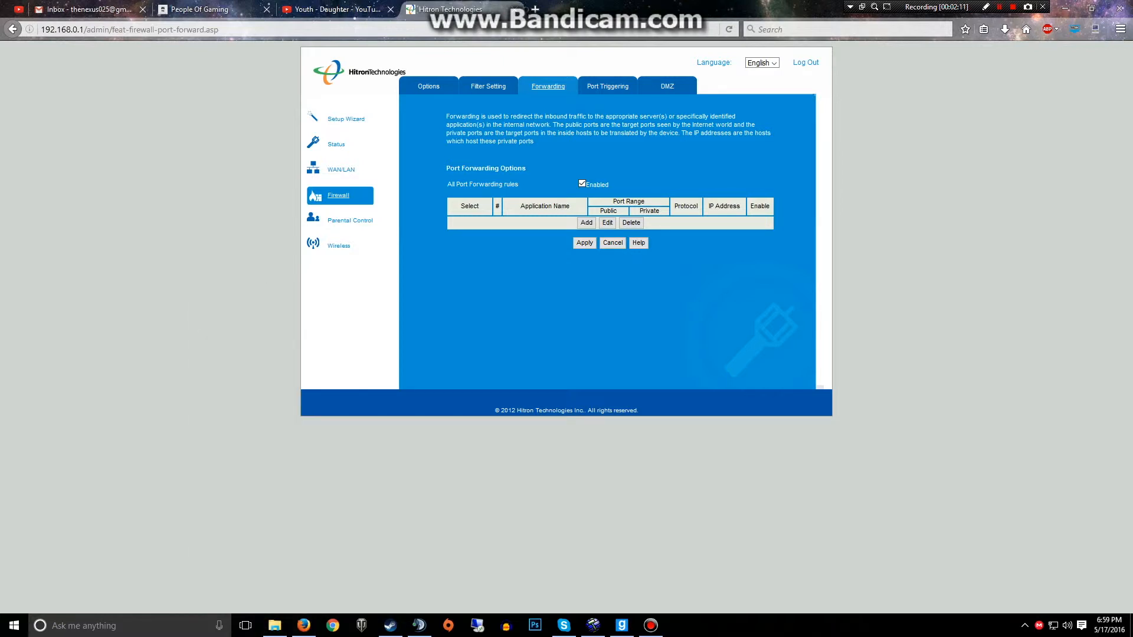
pyautogui.click(273, 626)
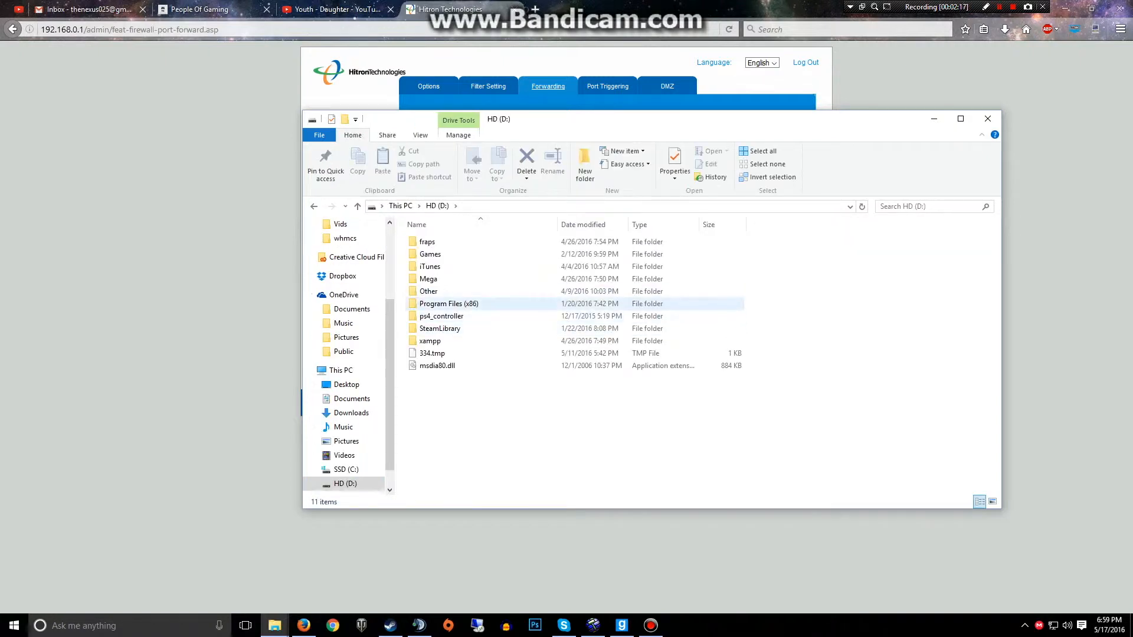
# - Browse to D:\Games\MTA 1.5\server and launch MTA Server.exe
pyautogui.click(449, 304)
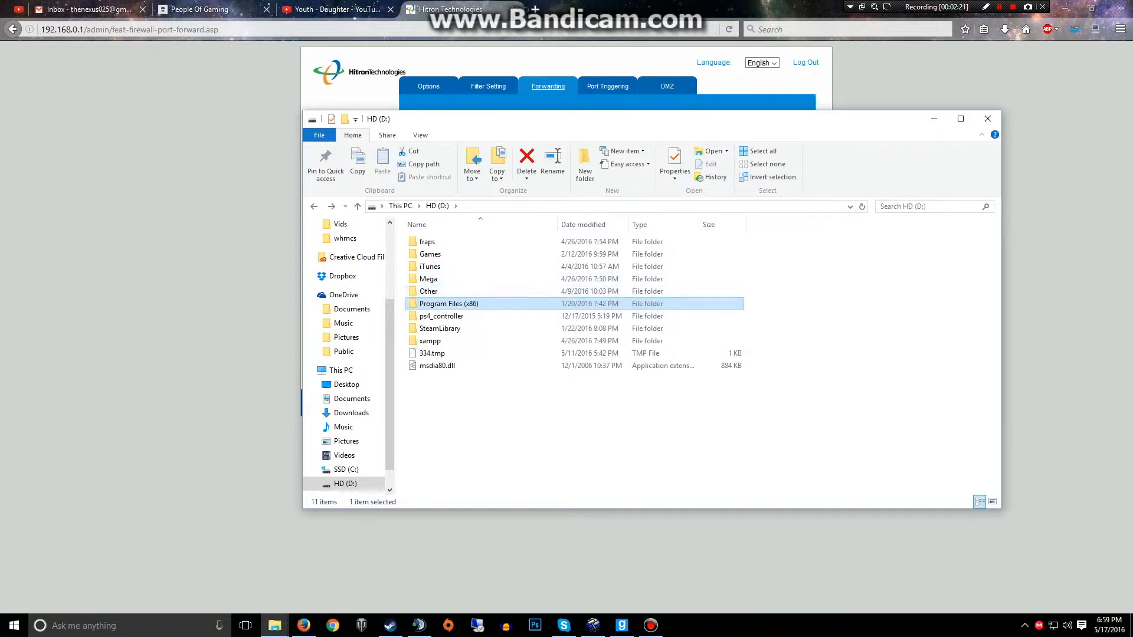
pyautogui.click(340, 369)
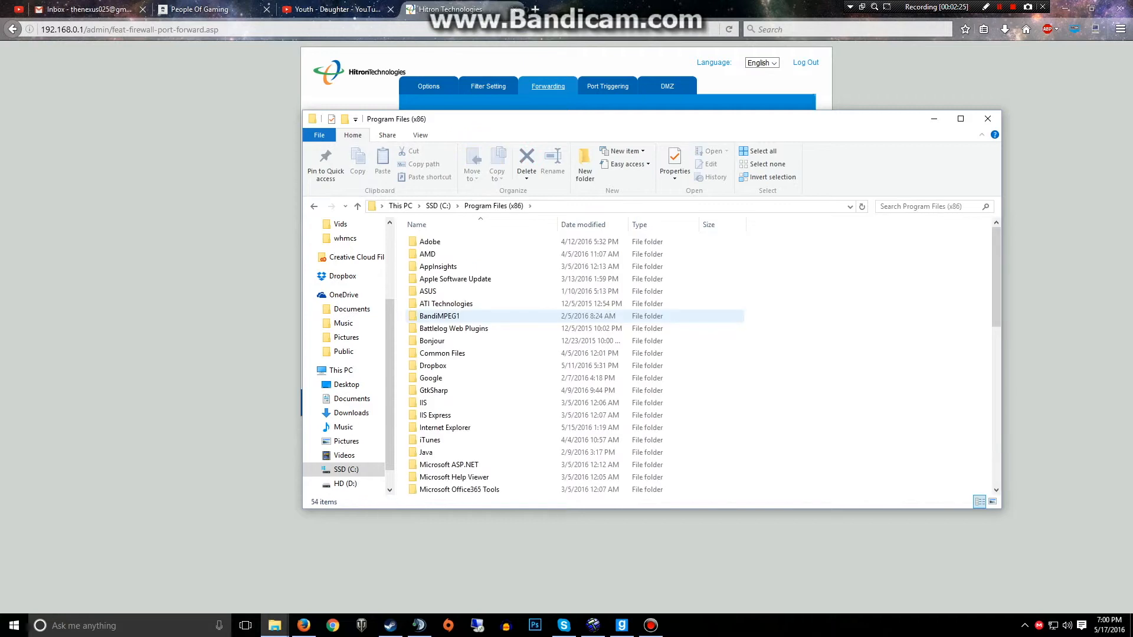
pyautogui.scroll(-3)
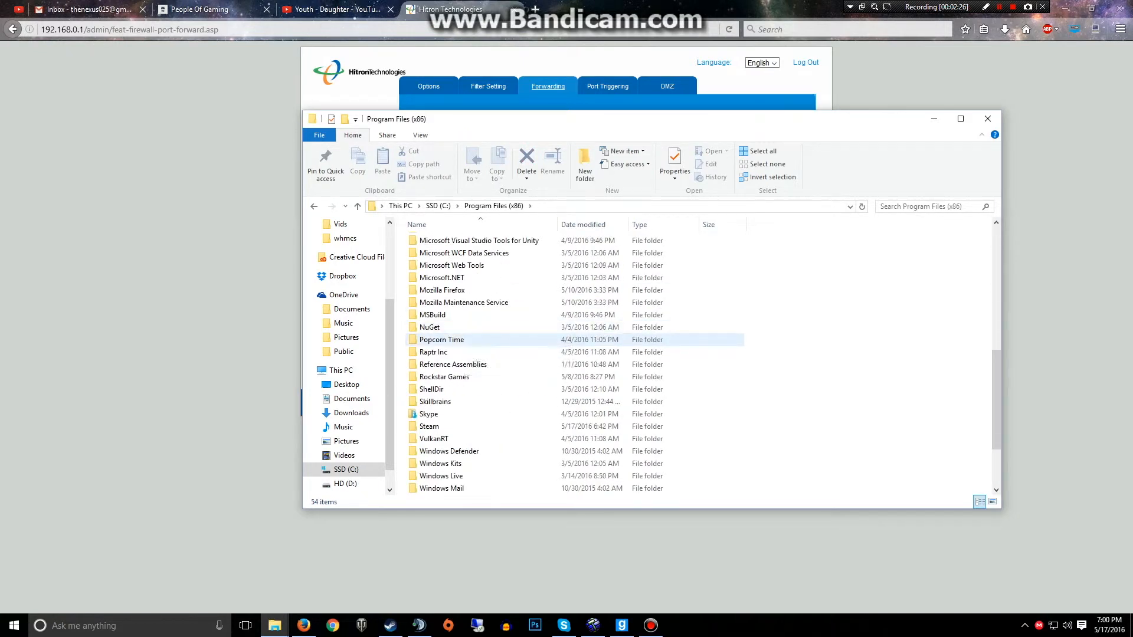
pyautogui.scroll(3)
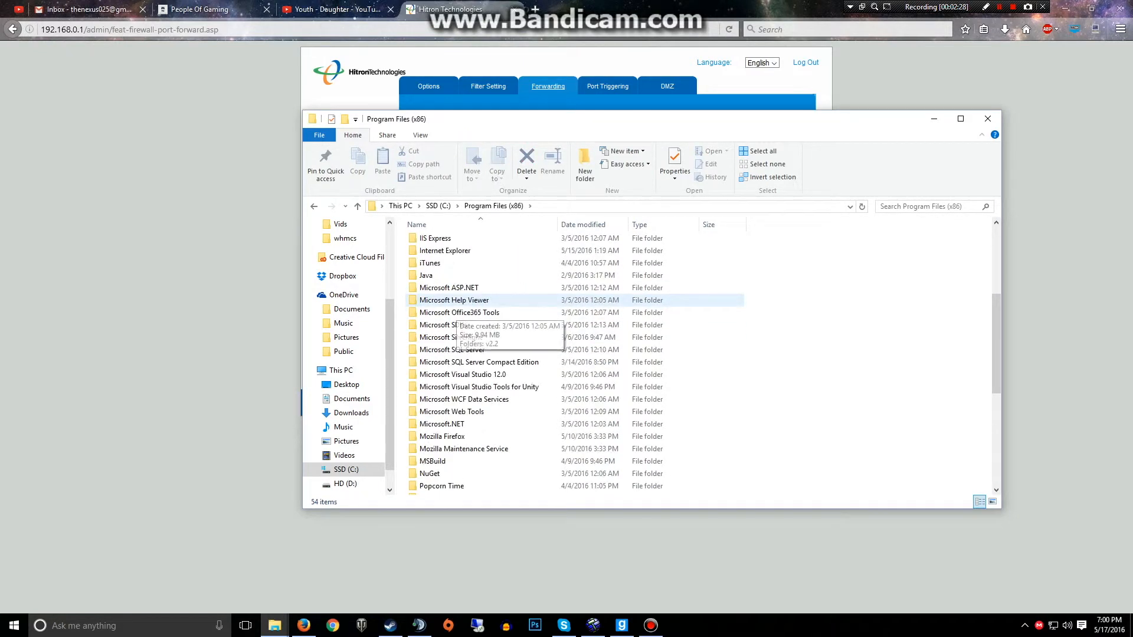
pyautogui.scroll(-3)
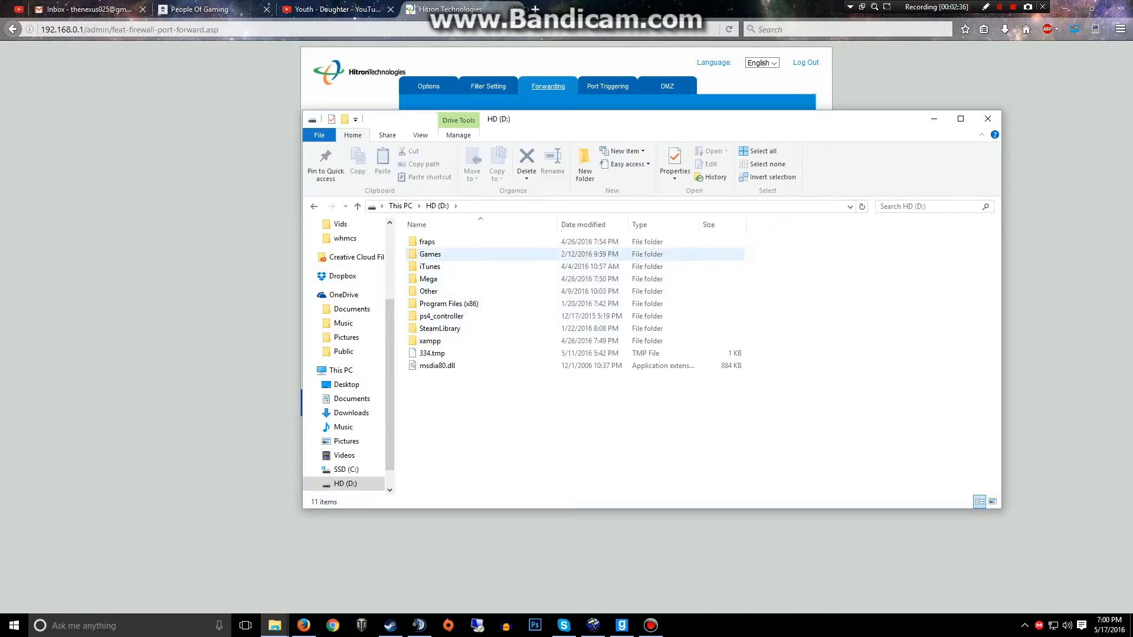
pyautogui.doubleClick(430, 254)
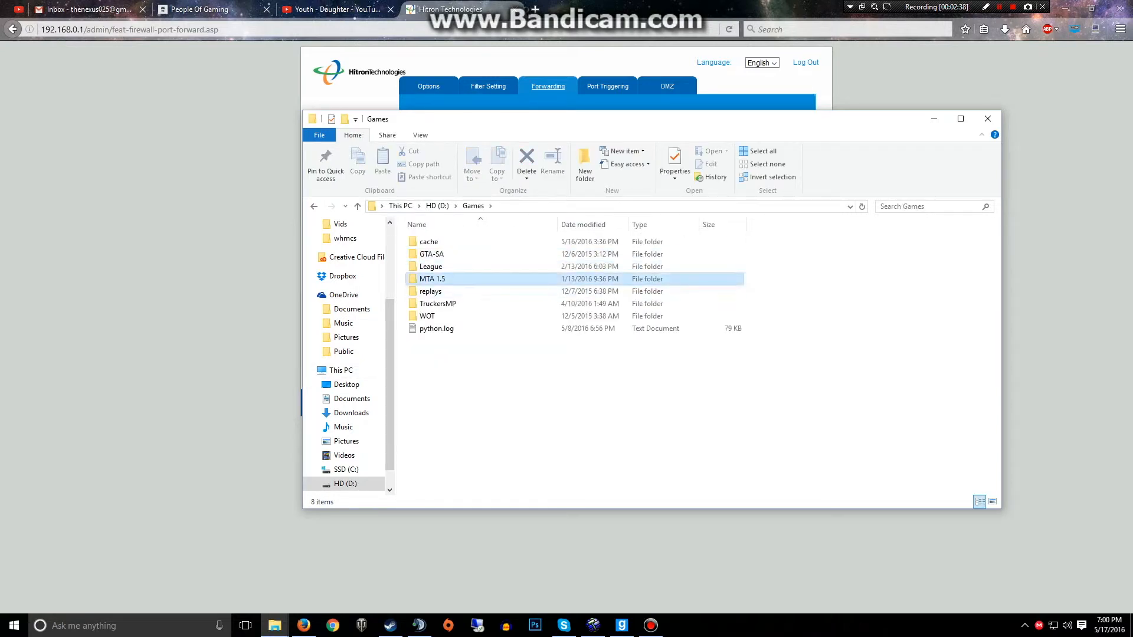
pyautogui.doubleClick(432, 278)
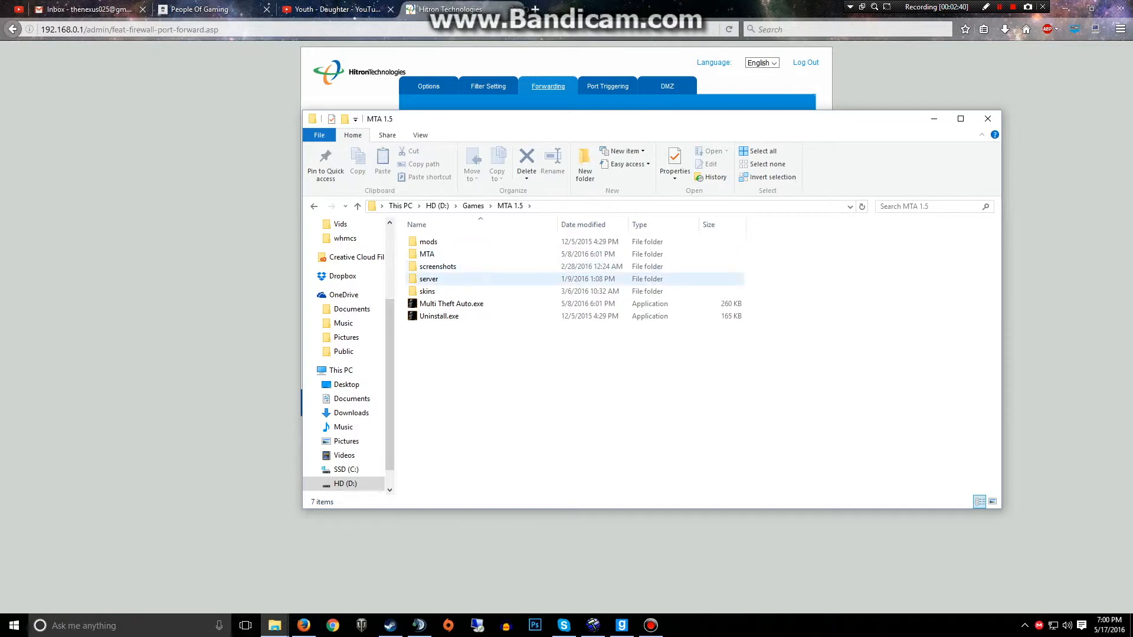
pyautogui.doubleClick(428, 278)
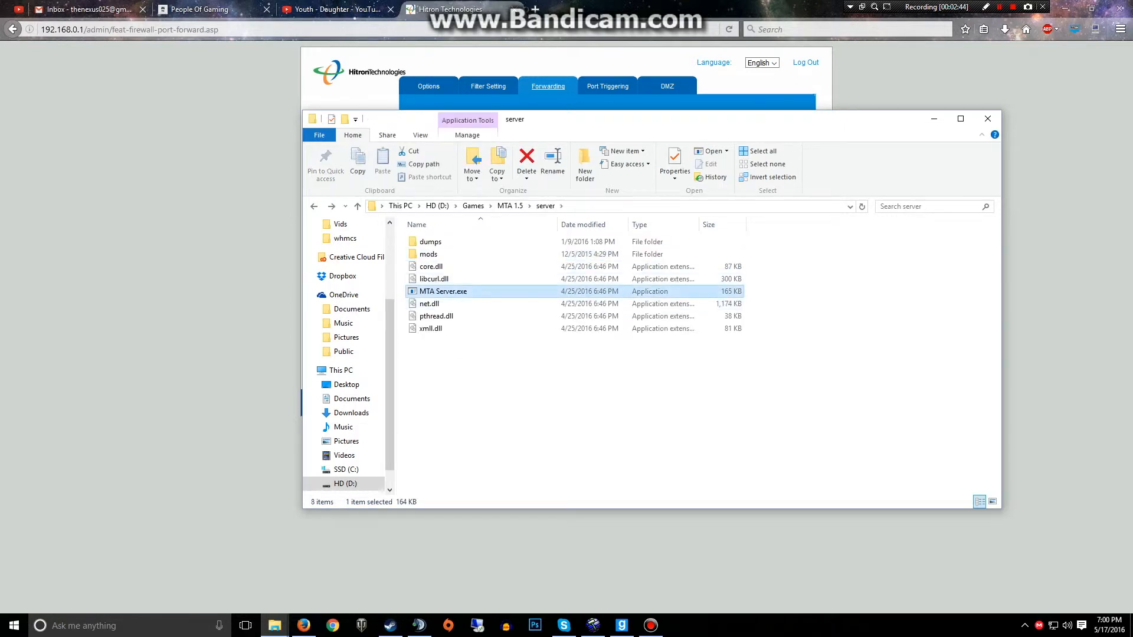
pyautogui.doubleClick(443, 291)
pyautogui.write('openports')
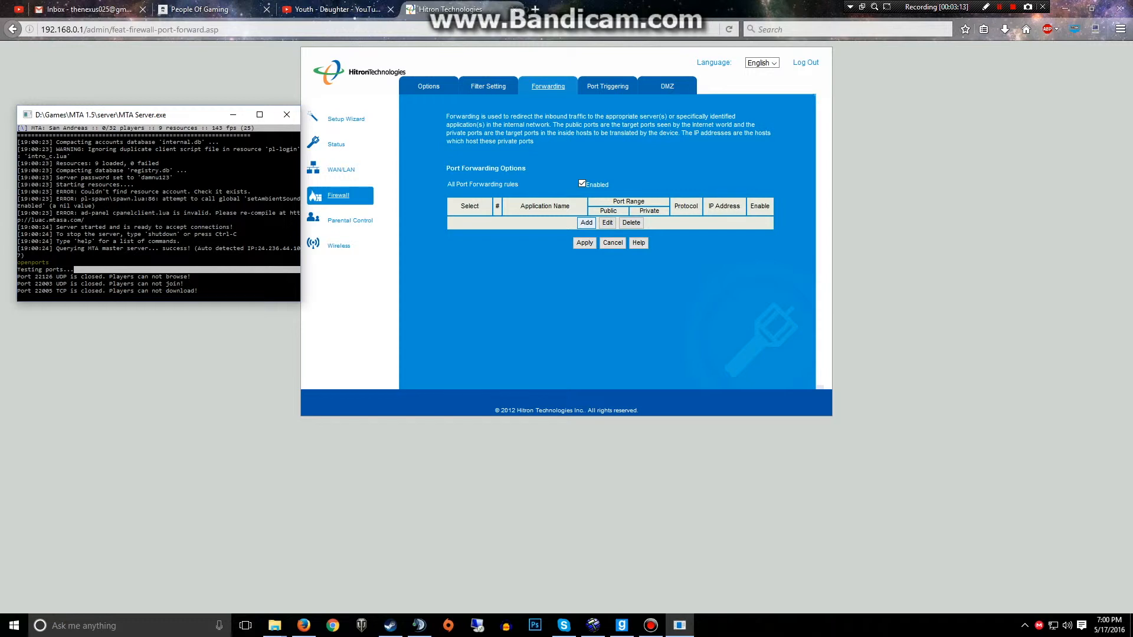
# - Start adding a new port forwarding rule after the server's port test reports ports closed
pyautogui.click(585, 223)
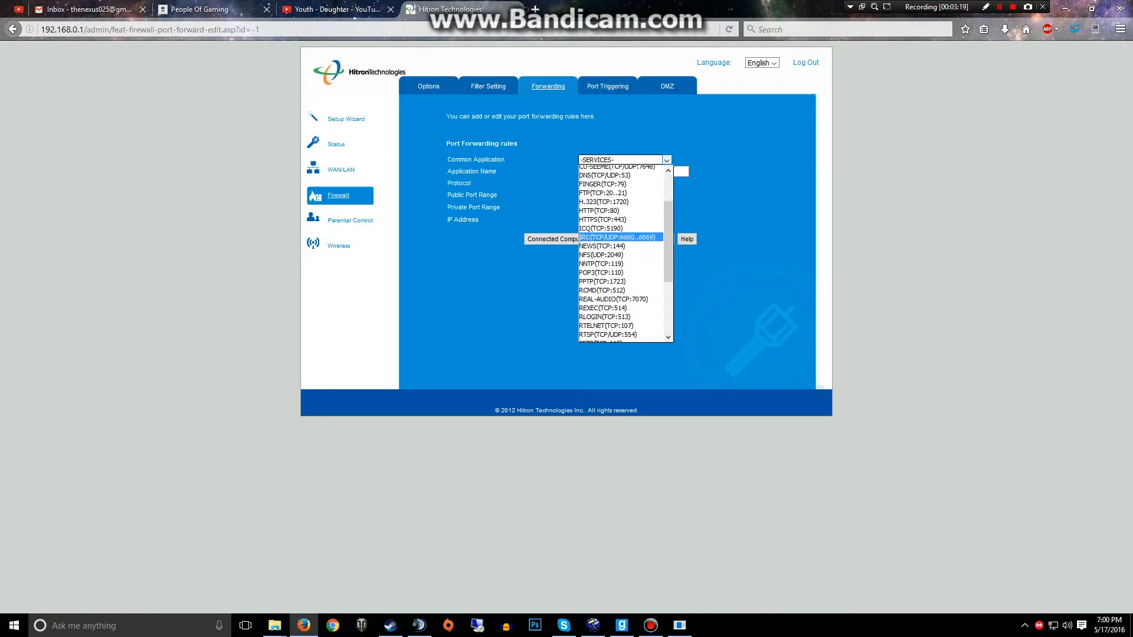
# - Fill the rule with name MTA 1, protocol UDP and public port range 22126 to 22126
pyautogui.scroll(-3)
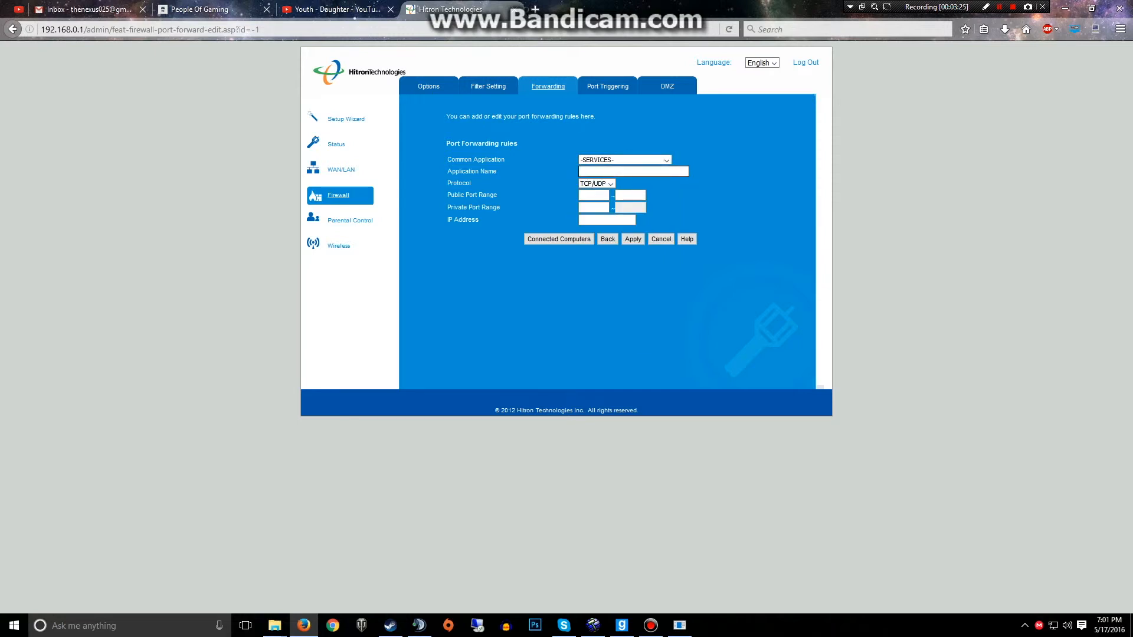
pyautogui.write('M')
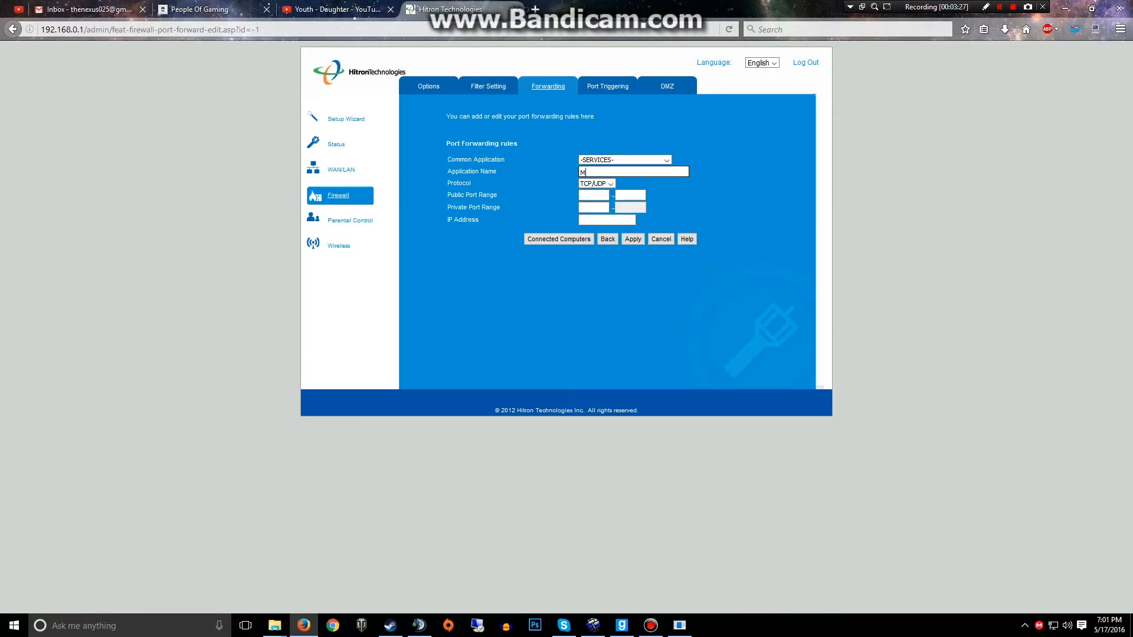
pyautogui.write('TA')
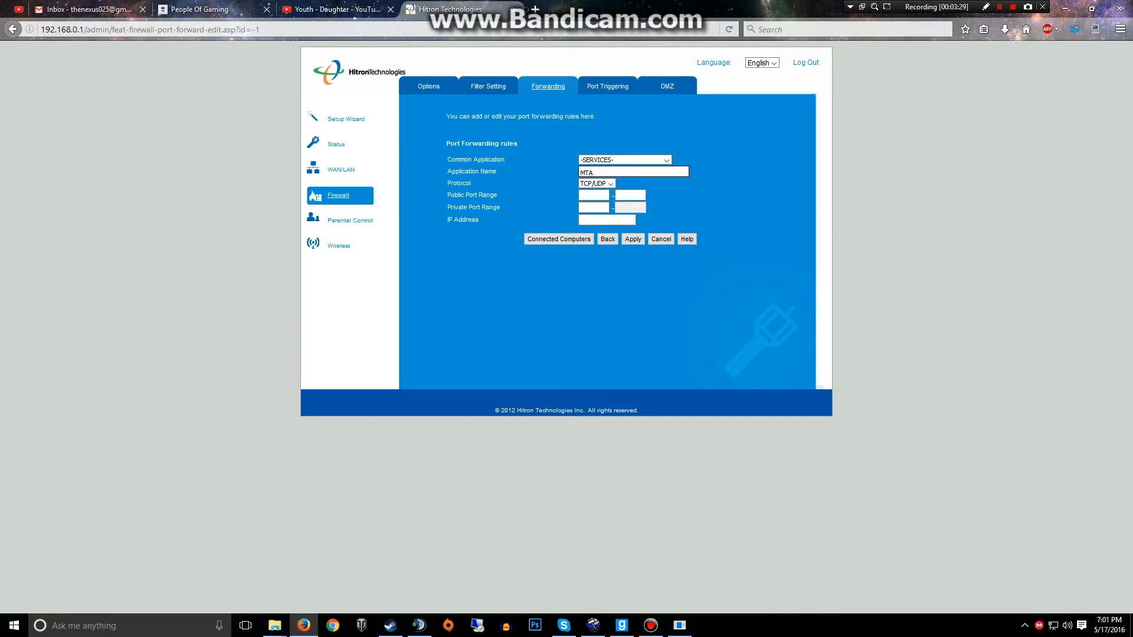
pyautogui.write('1')
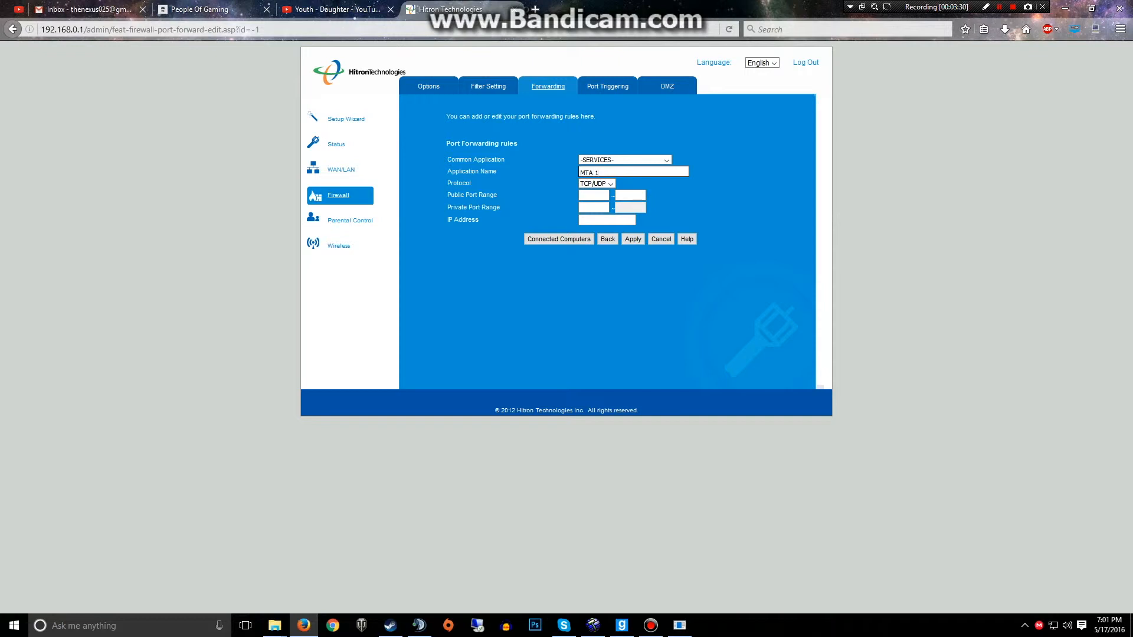
pyautogui.click(595, 183)
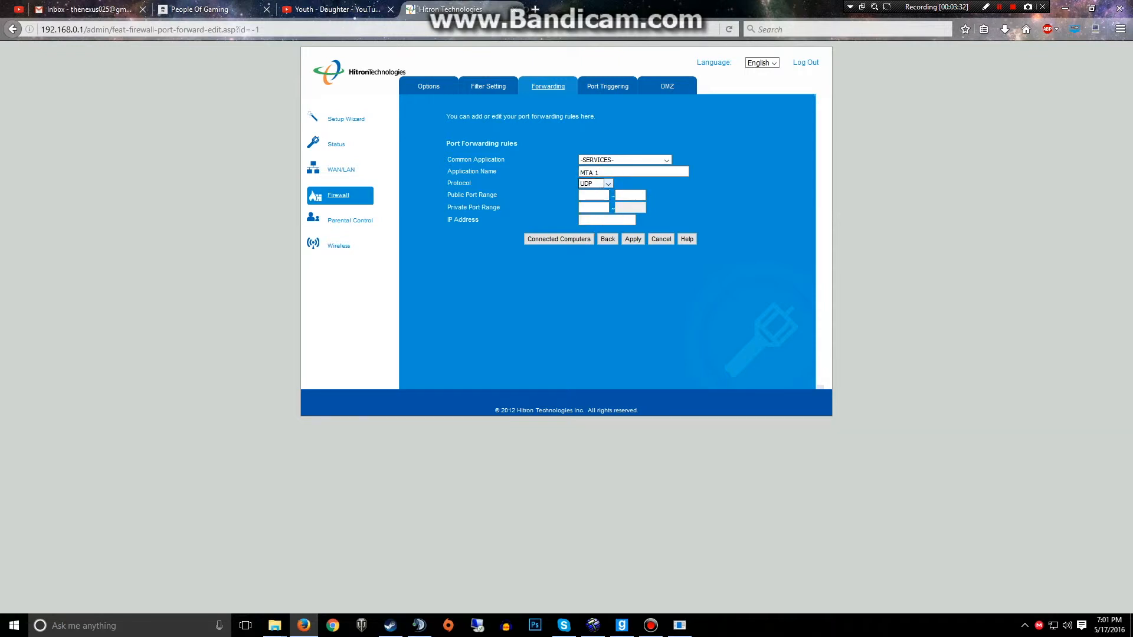
pyautogui.click(591, 195)
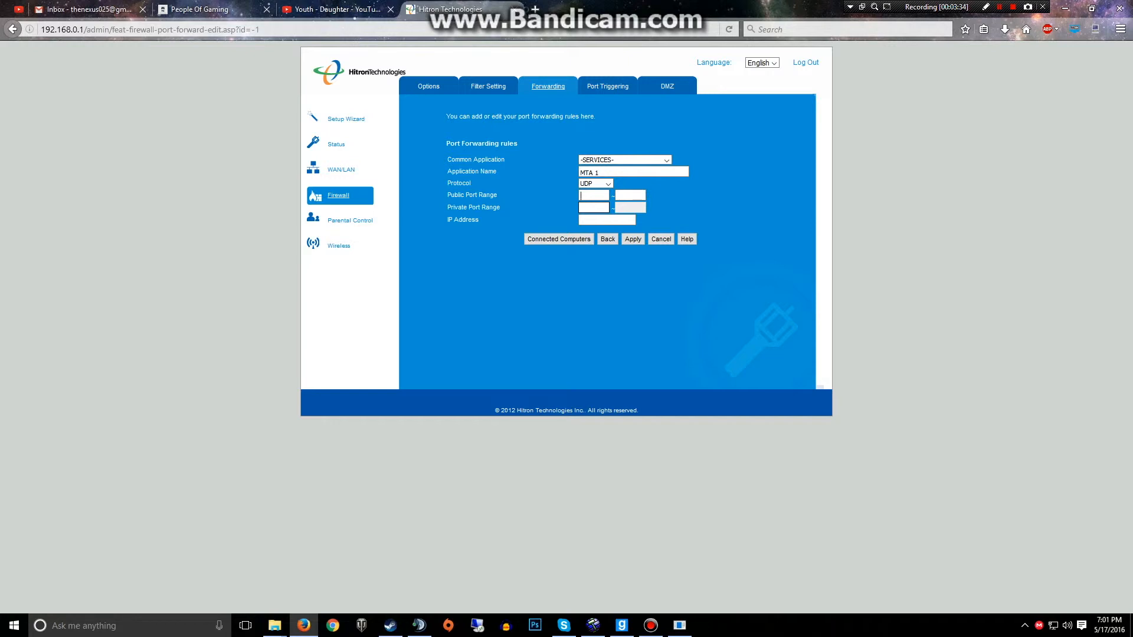
pyautogui.write('22126')
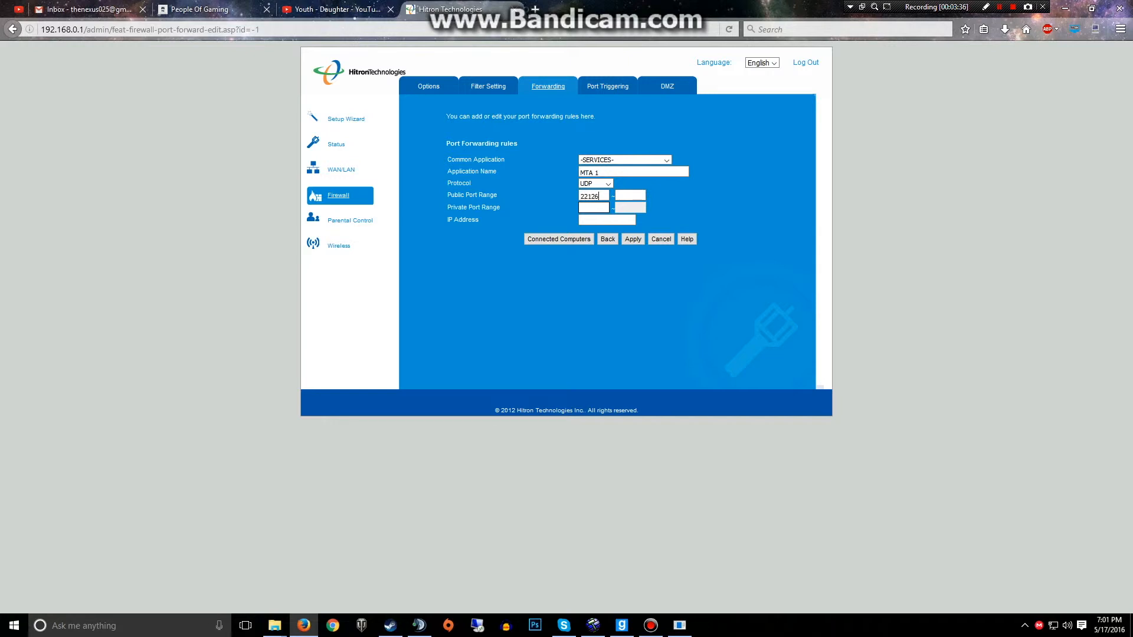
pyautogui.write('22126')
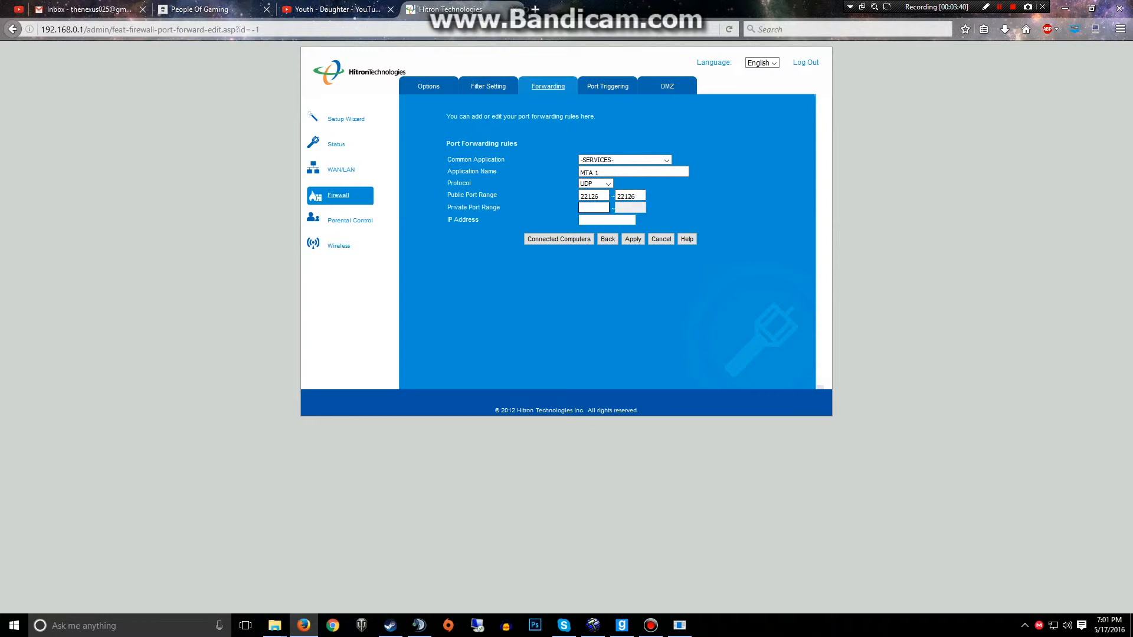
pyautogui.click(606, 219)
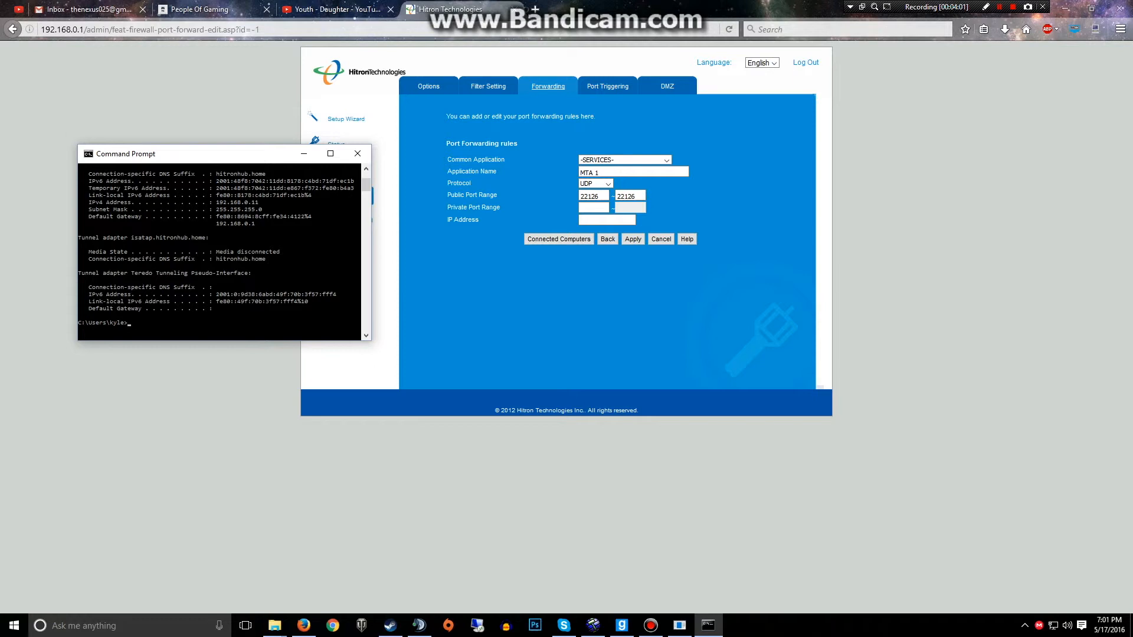
# - Read the PC's IPv4 address 192.168.0.11 from the ipconfig output in Command Prompt
pyautogui.rightClick(245, 217)
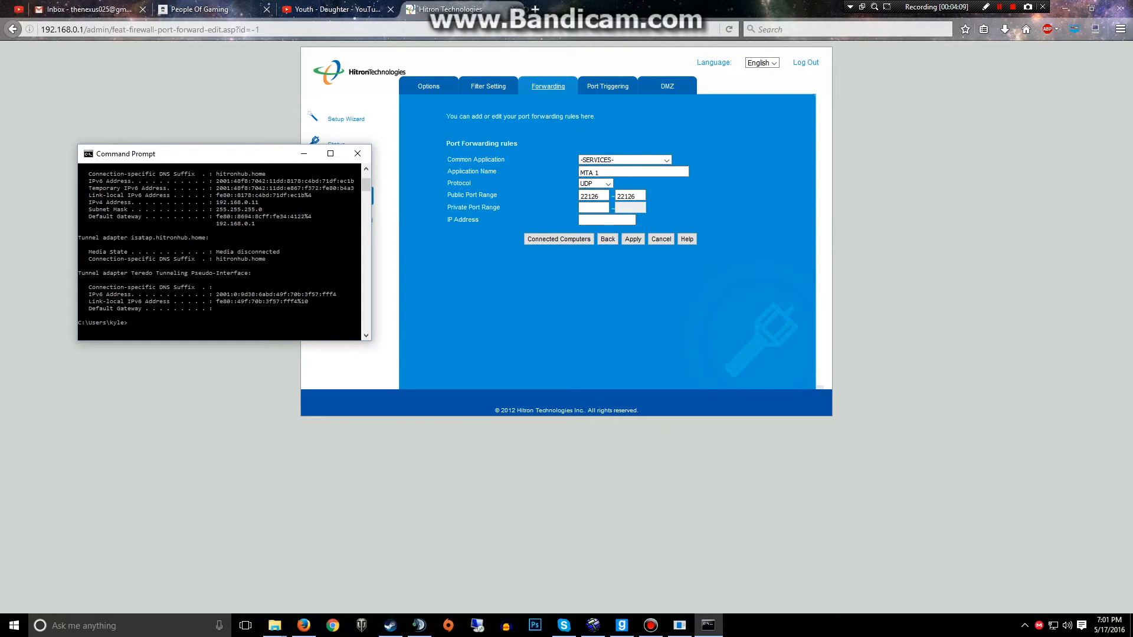
# - Enter IP 192.168.0.11 for the rule and submit, dismissing the invalid name and port warnings
pyautogui.click(356, 154)
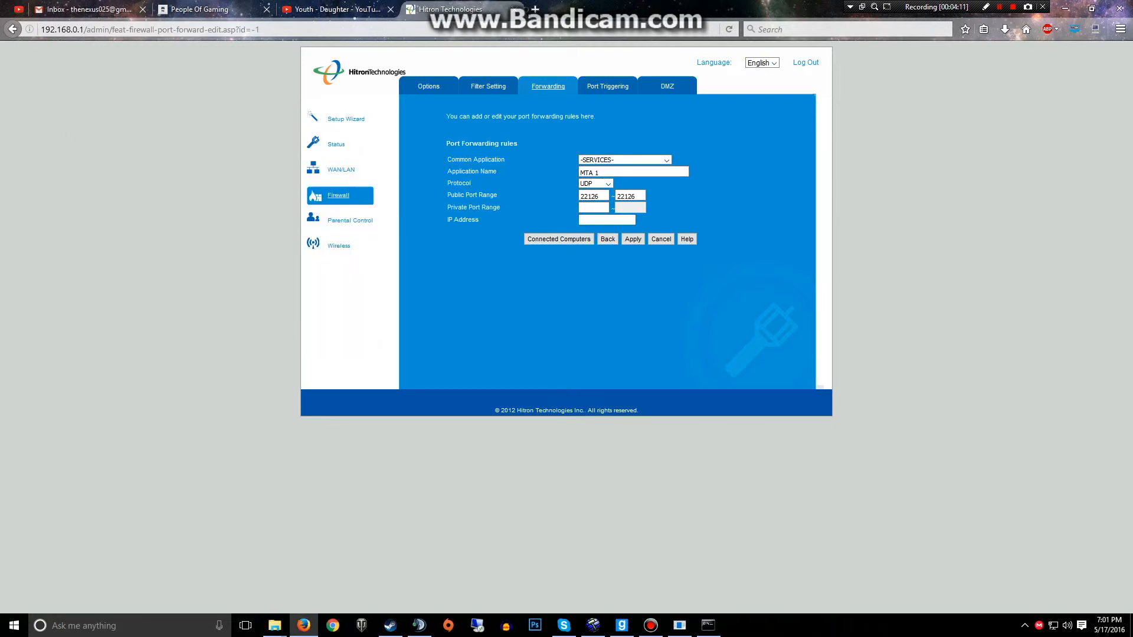
pyautogui.write('192.1168.0.')
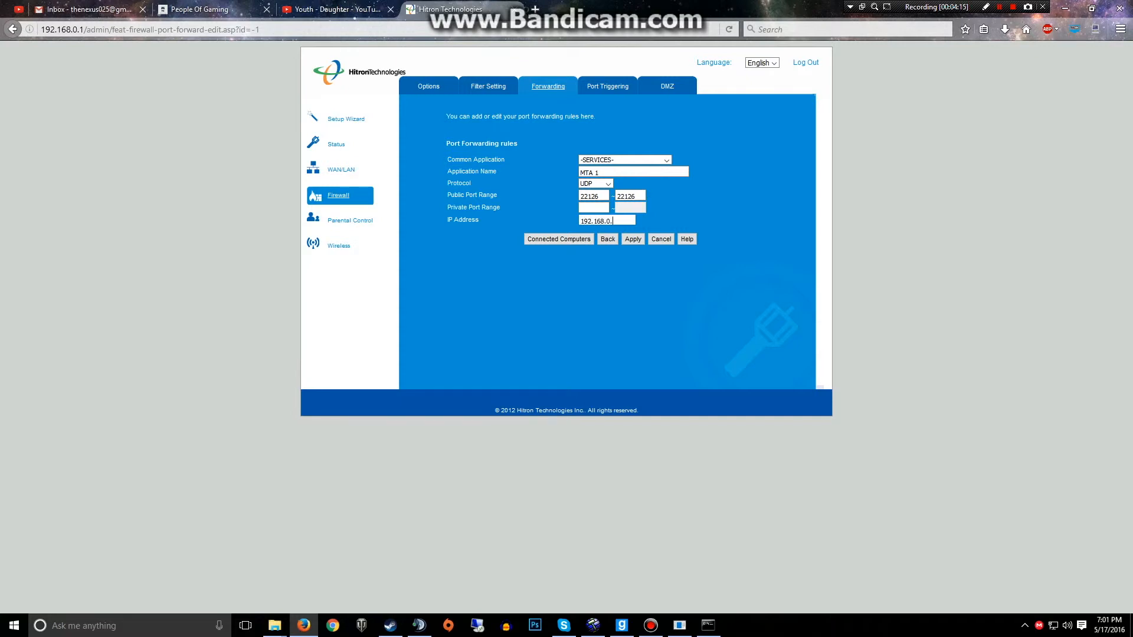
pyautogui.write('11')
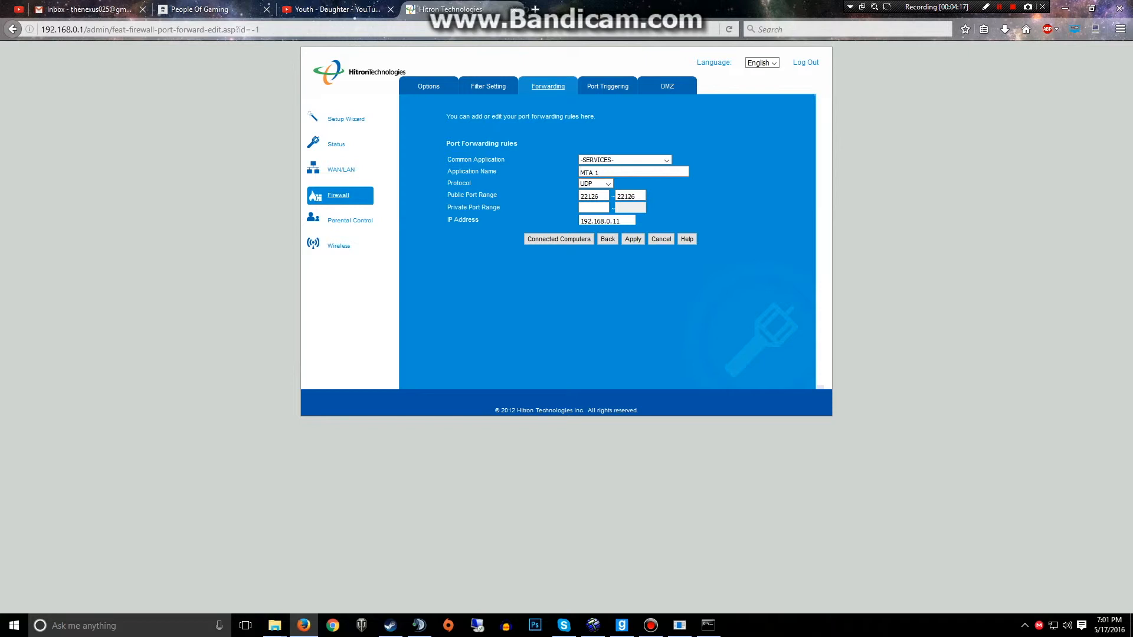
pyautogui.click(631, 238)
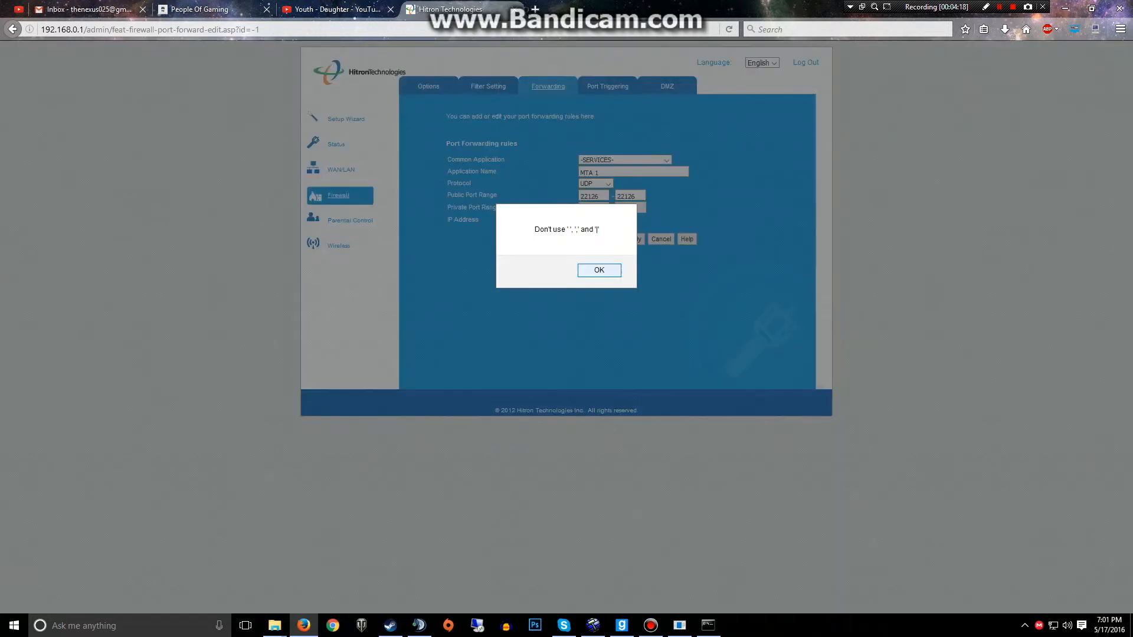
pyautogui.click(598, 269)
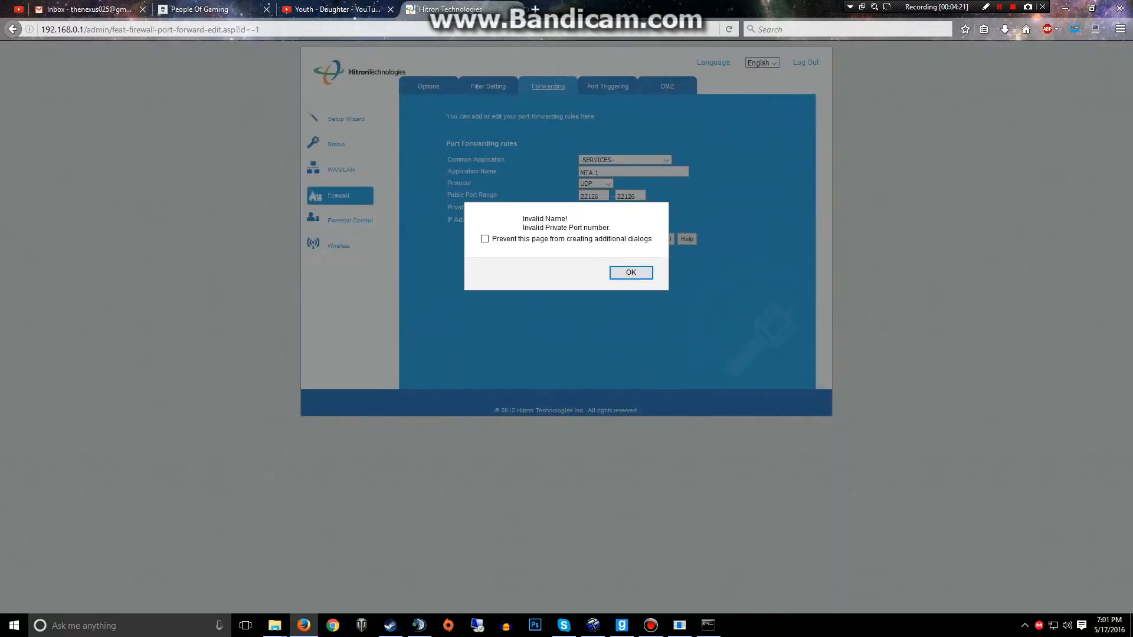
pyautogui.click(630, 272)
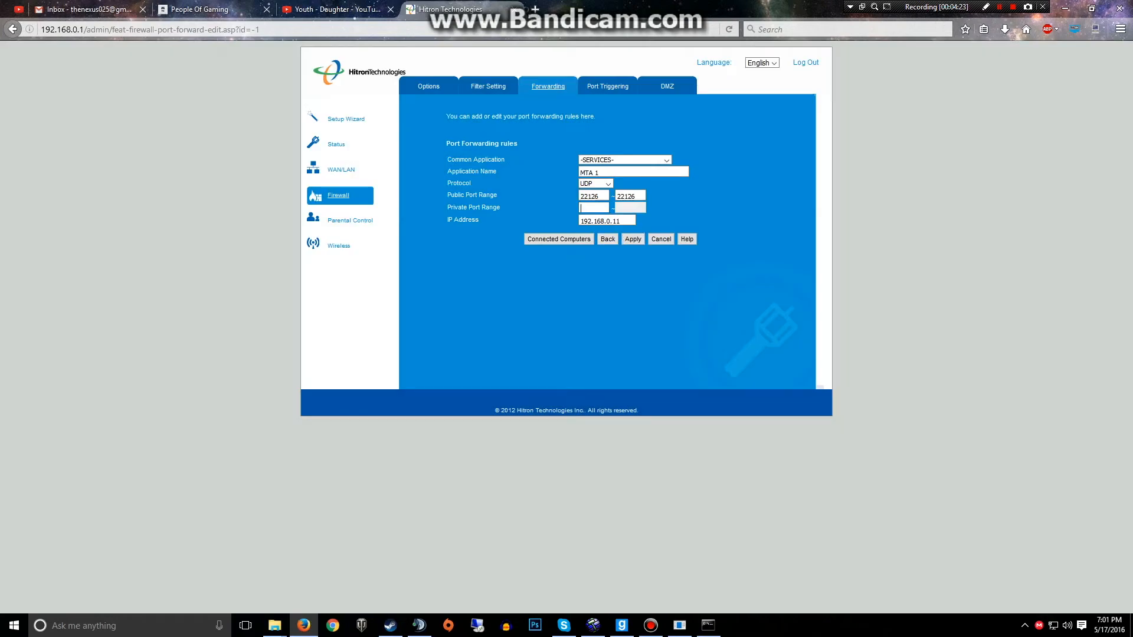
# - Add private port 22126, rename to MTA1 and save the UDP 22126 rule to 192.168.0.11
pyautogui.write('22126')
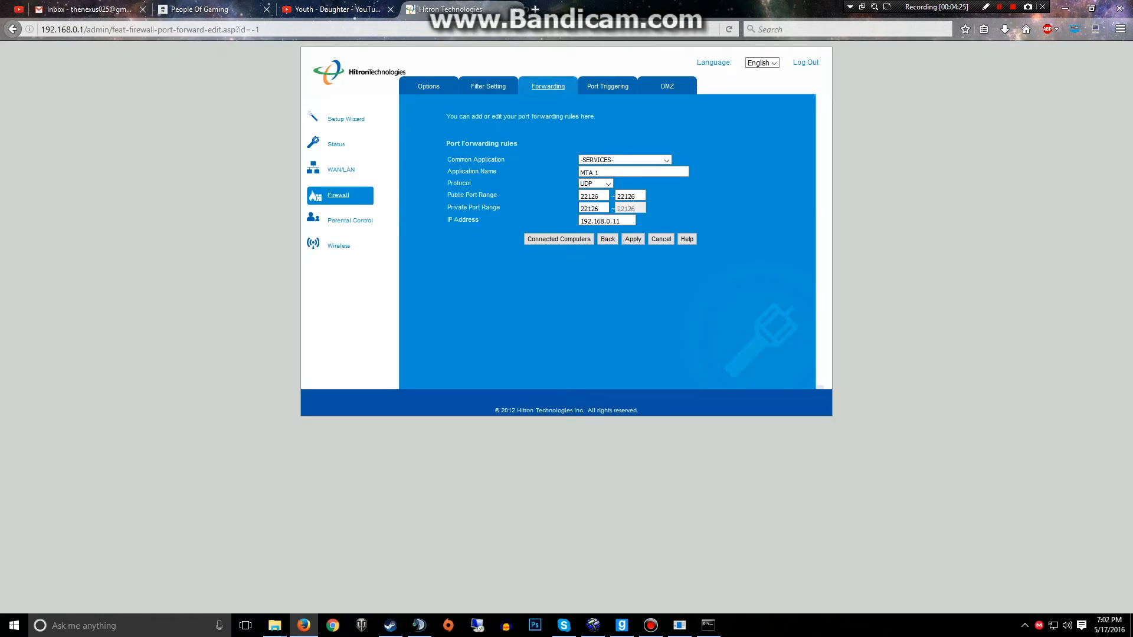
pyautogui.click(630, 238)
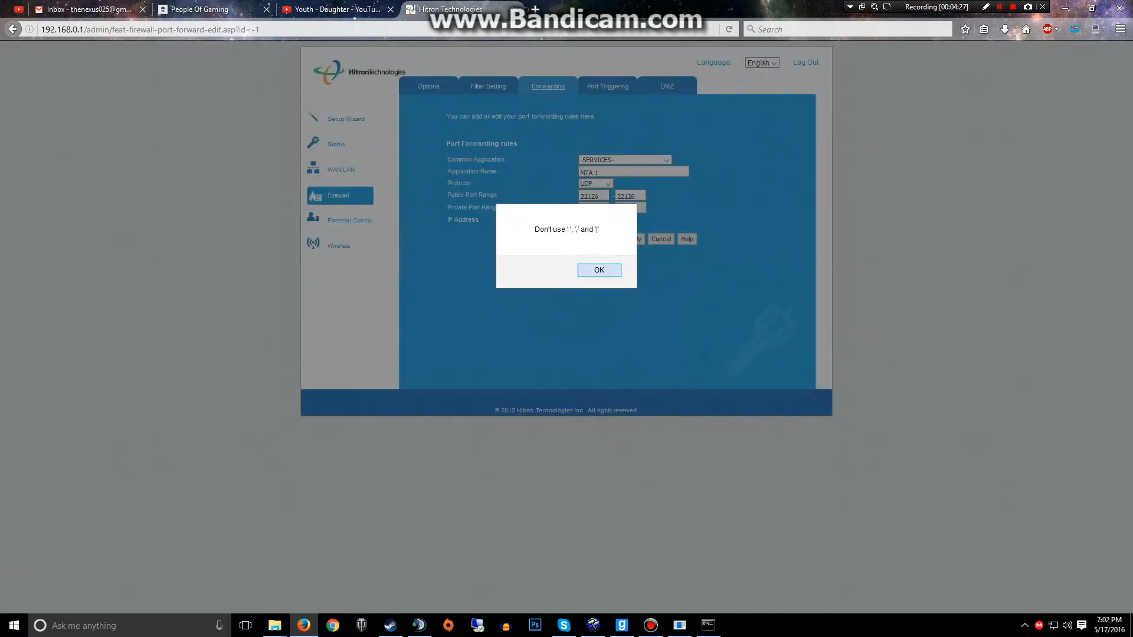
pyautogui.click(598, 269)
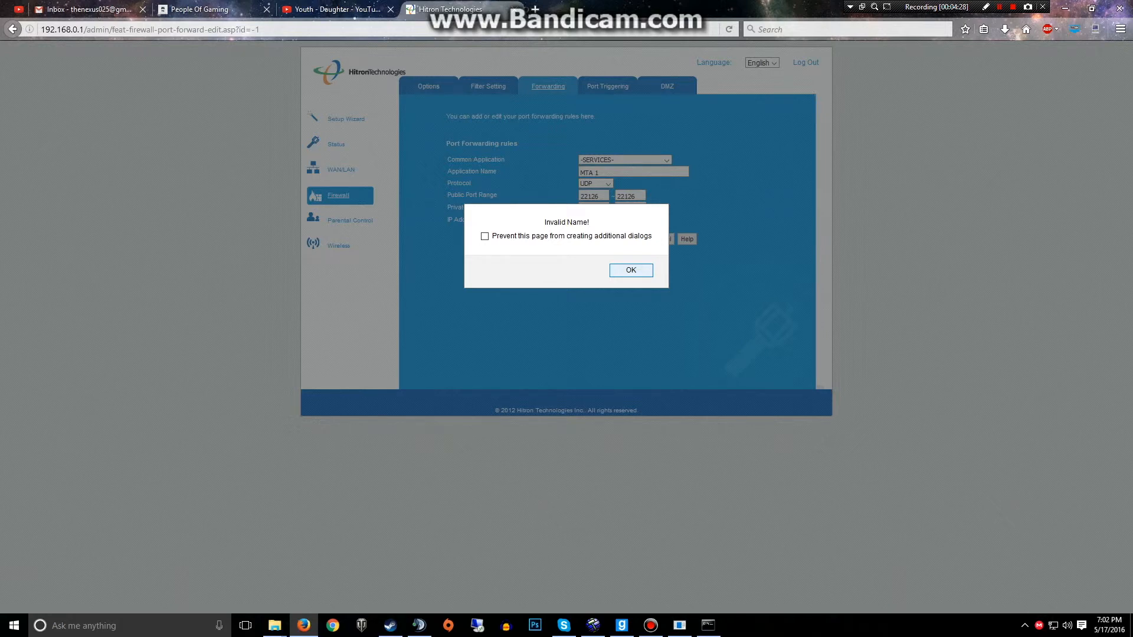
pyautogui.click(629, 269)
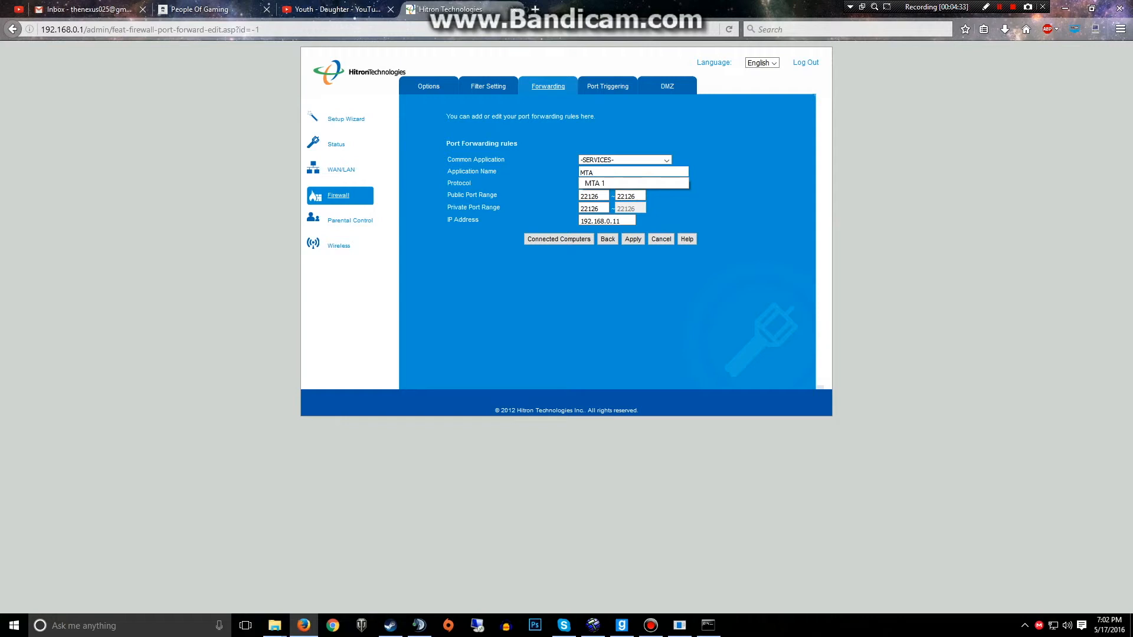
pyautogui.click(632, 238)
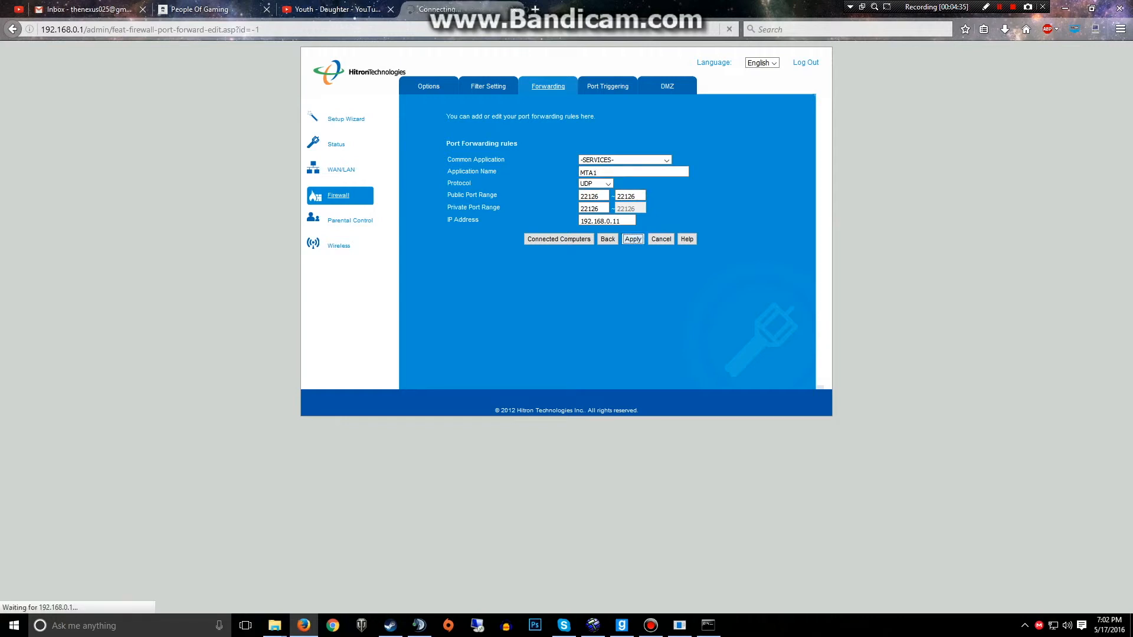
pyautogui.click(632, 238)
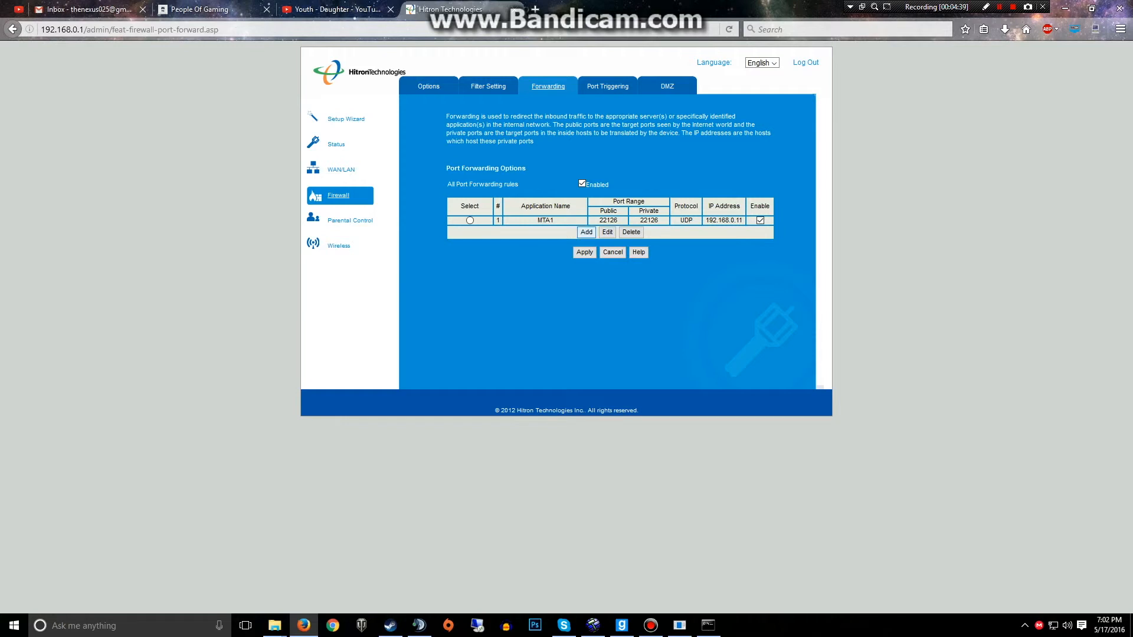
# - Add rule MTA2 forwarding UDP port 22003 to 192.168.0.11 and save it
pyautogui.click(585, 232)
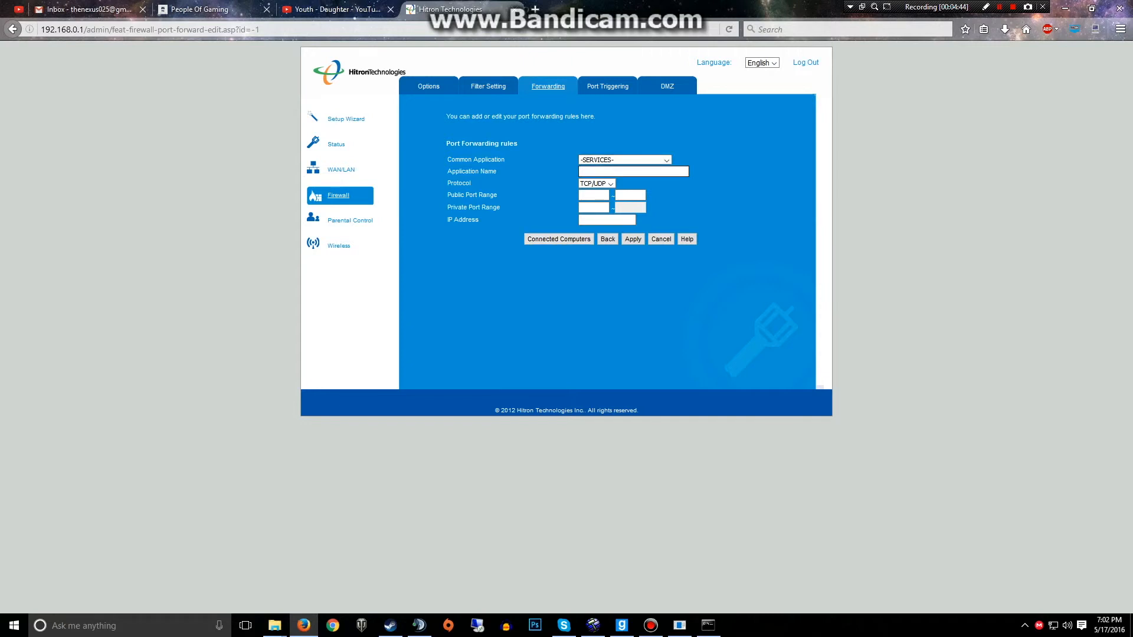
pyautogui.write('MTZ')
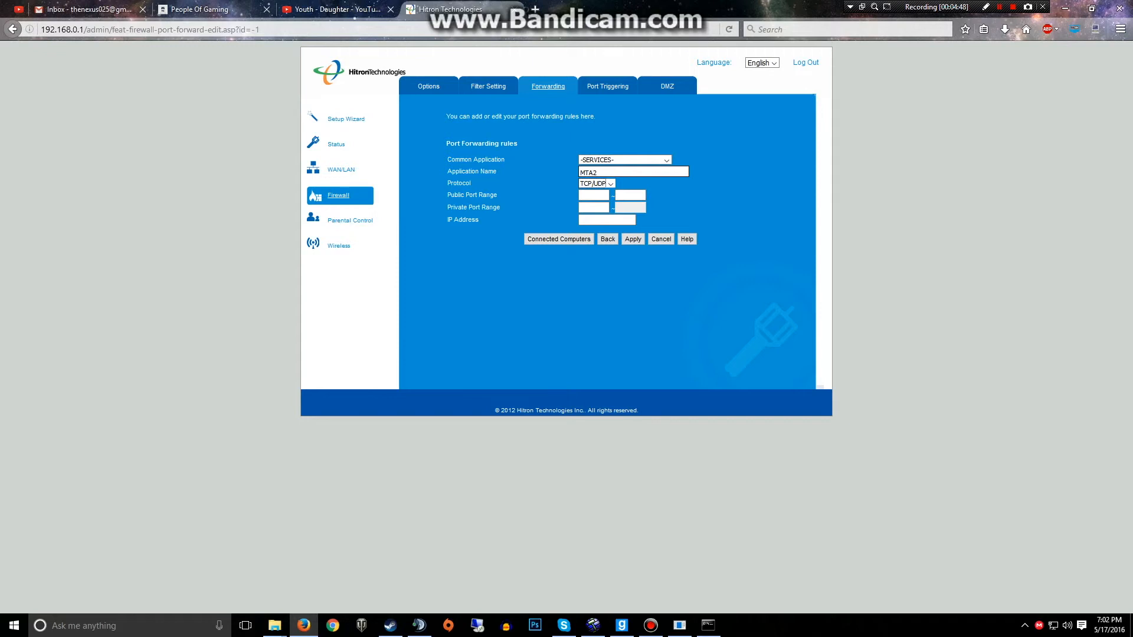
pyautogui.click(594, 183)
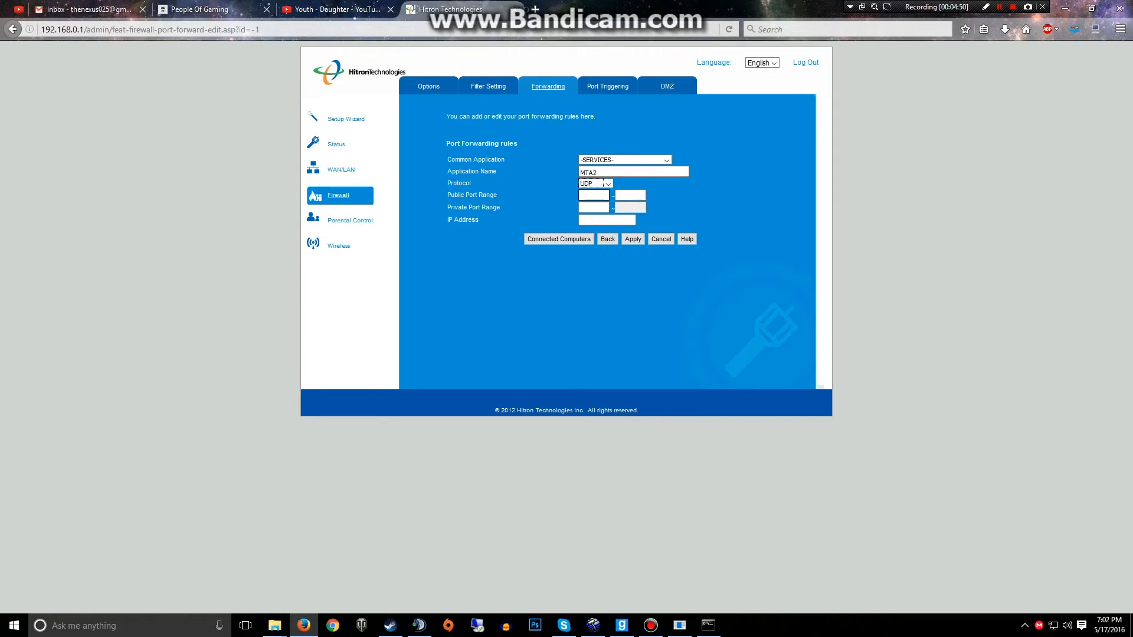
pyautogui.write('22003')
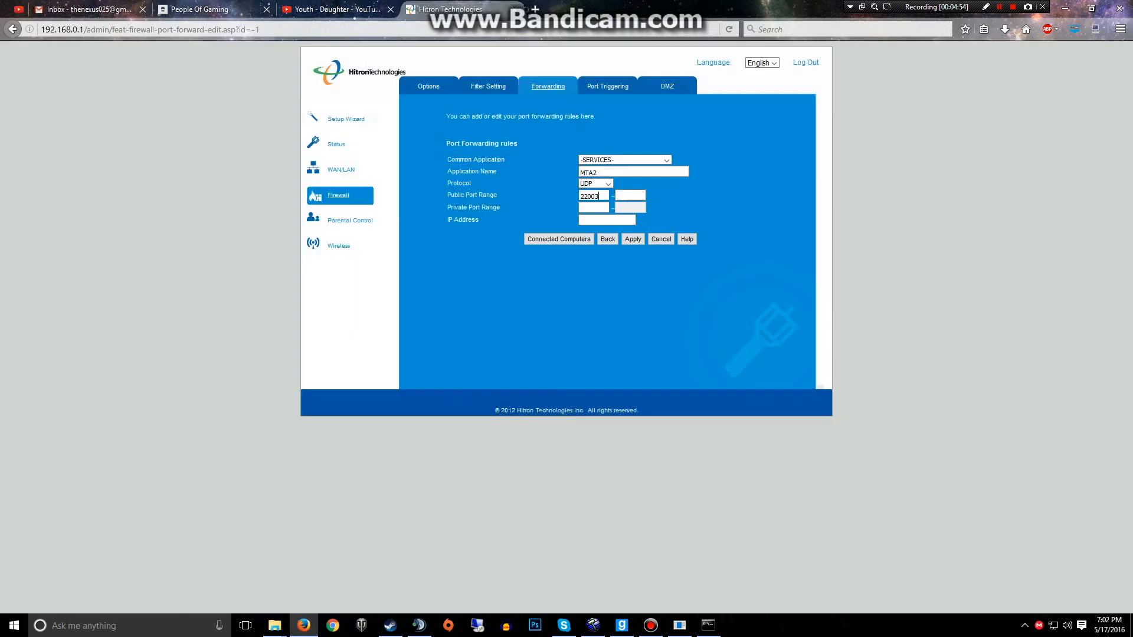
pyautogui.write('22003')
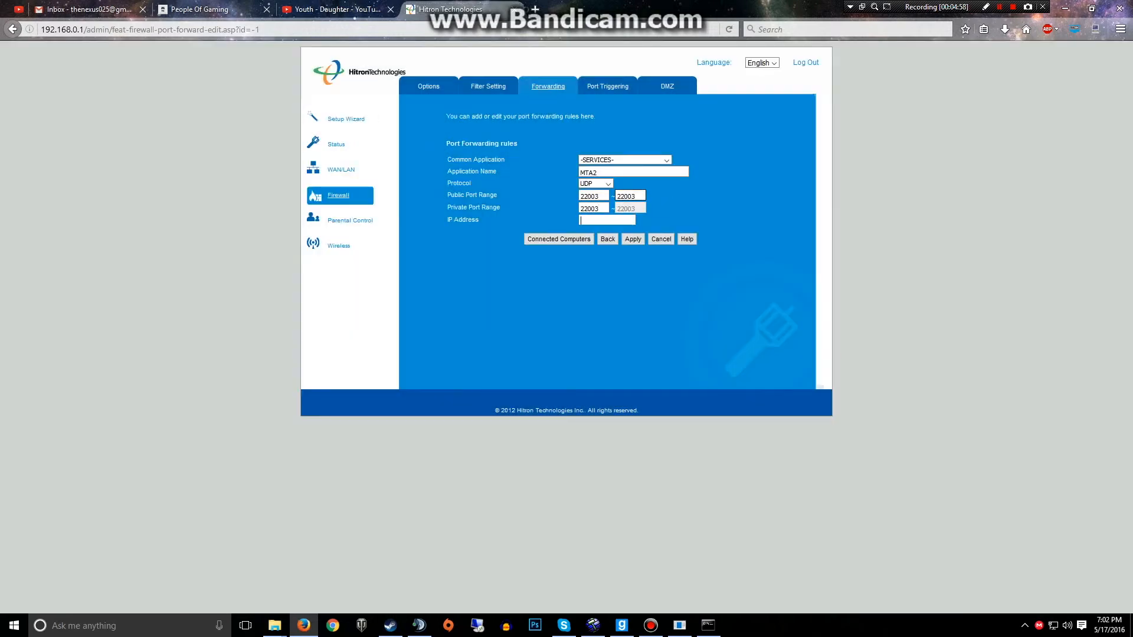
pyautogui.write('192.168.0.11')
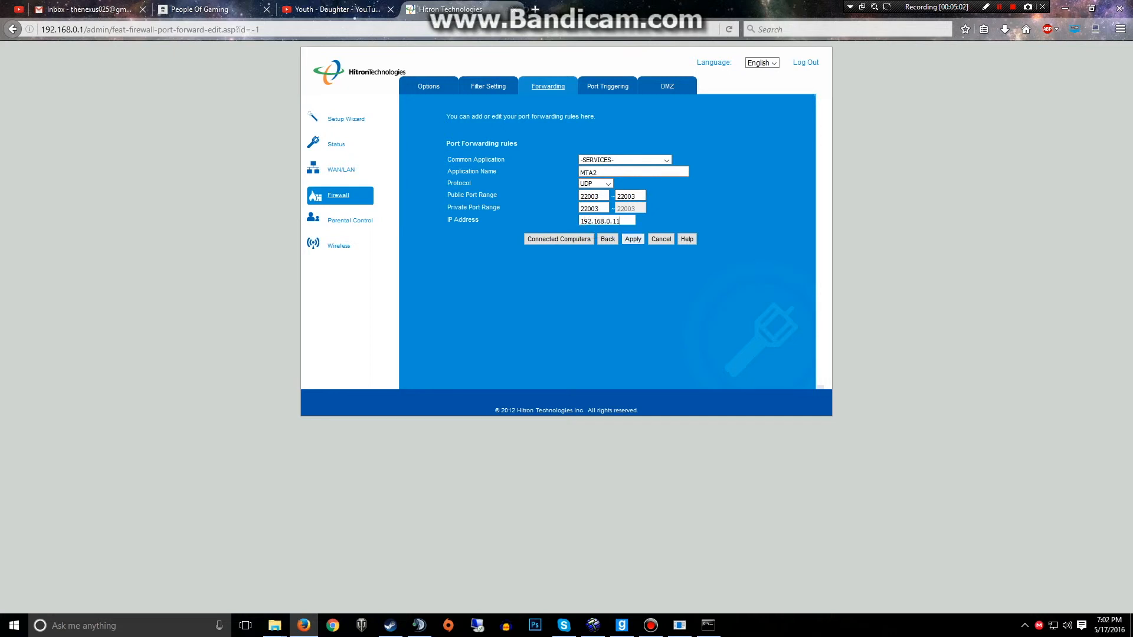
pyautogui.click(631, 238)
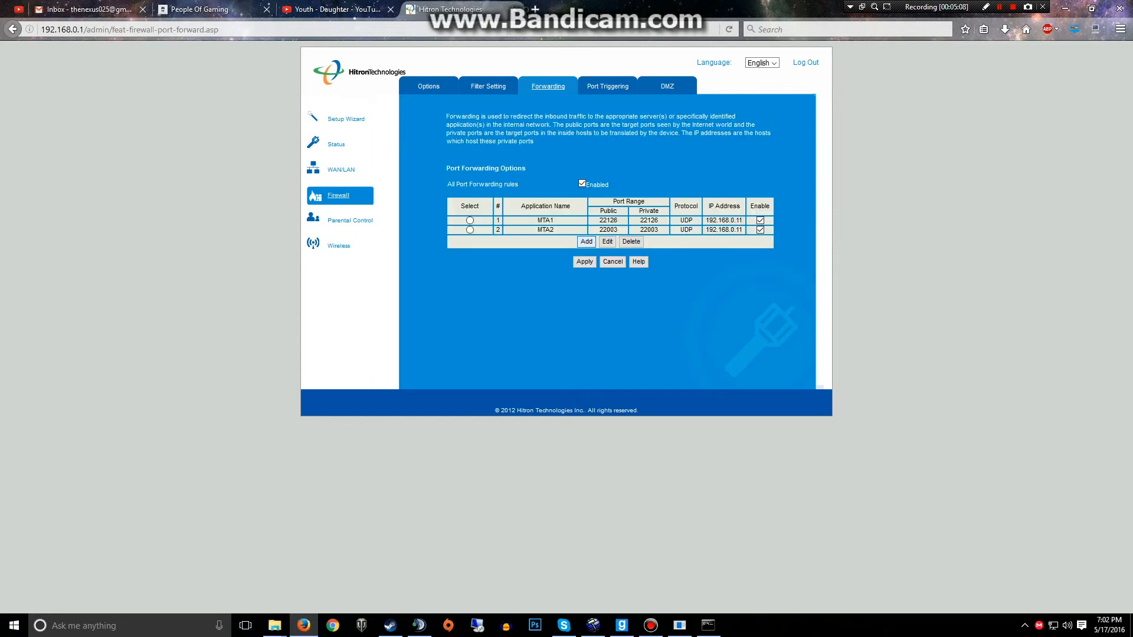
pyautogui.click(585, 241)
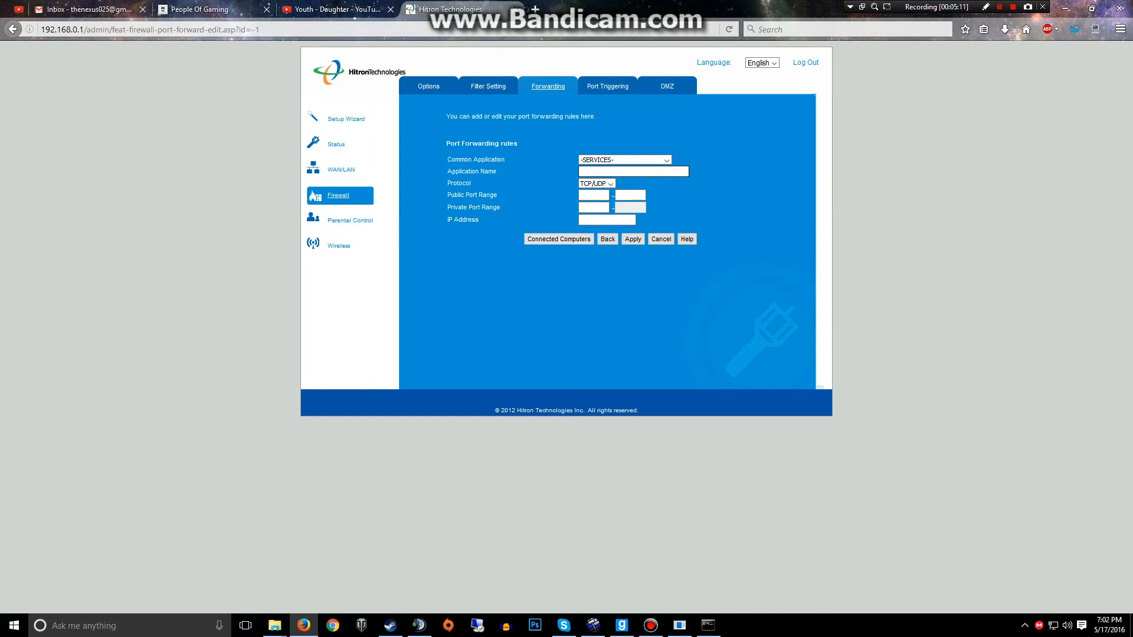
# - Add rule MTA3 forwarding TCP port 22005 to 192.168.0.11 and save it
pyautogui.write('MTA3')
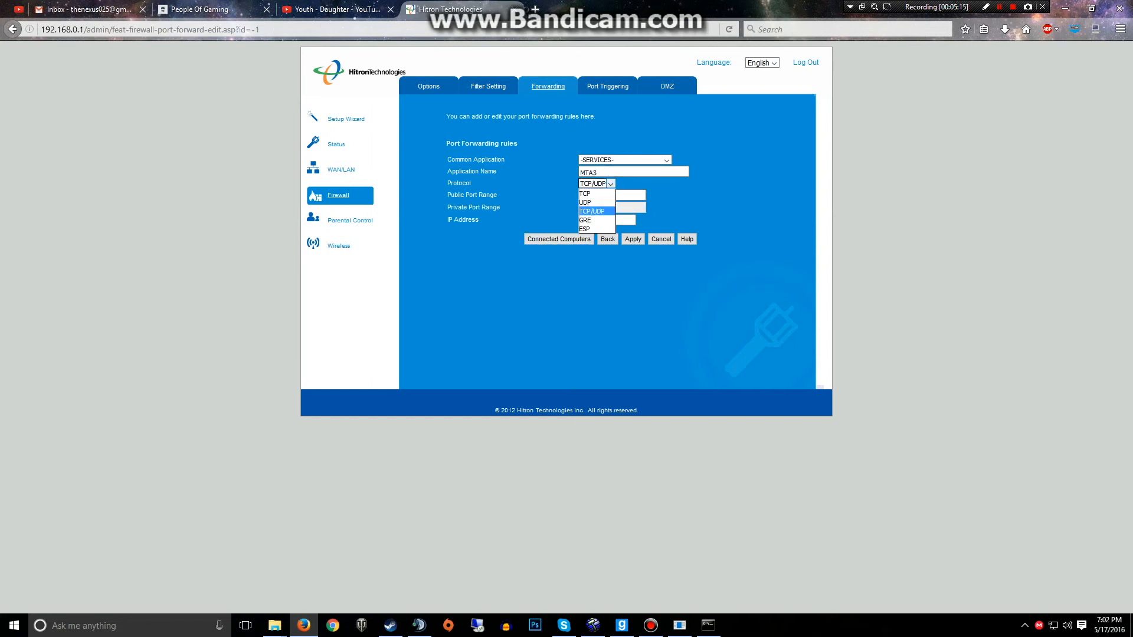
pyautogui.click(584, 193)
pyautogui.write('22005')
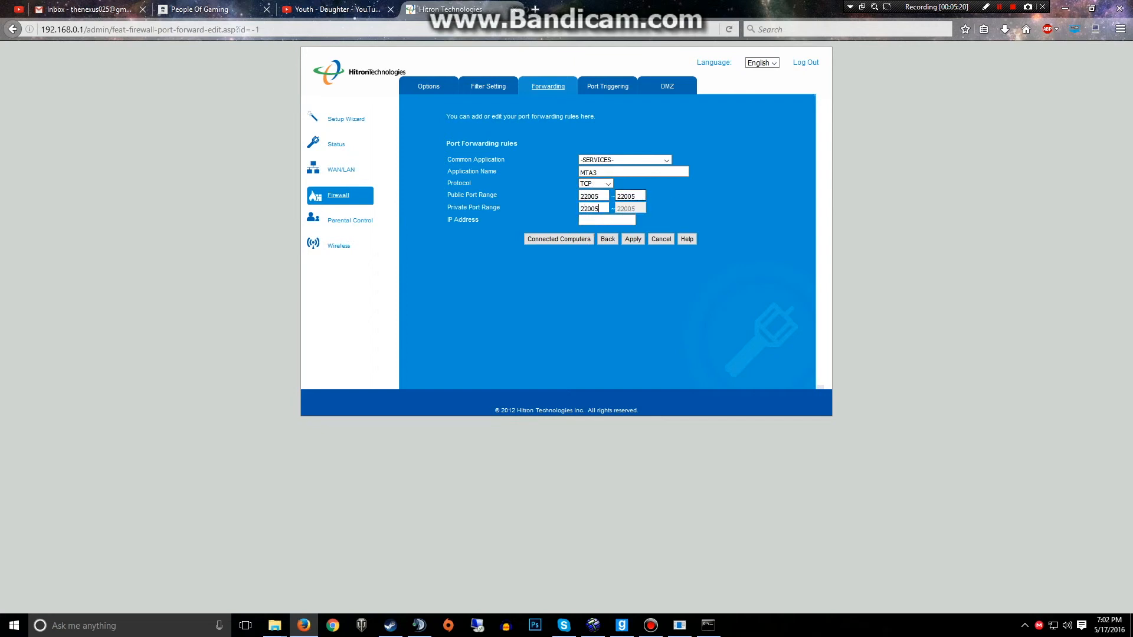
pyautogui.write('19')
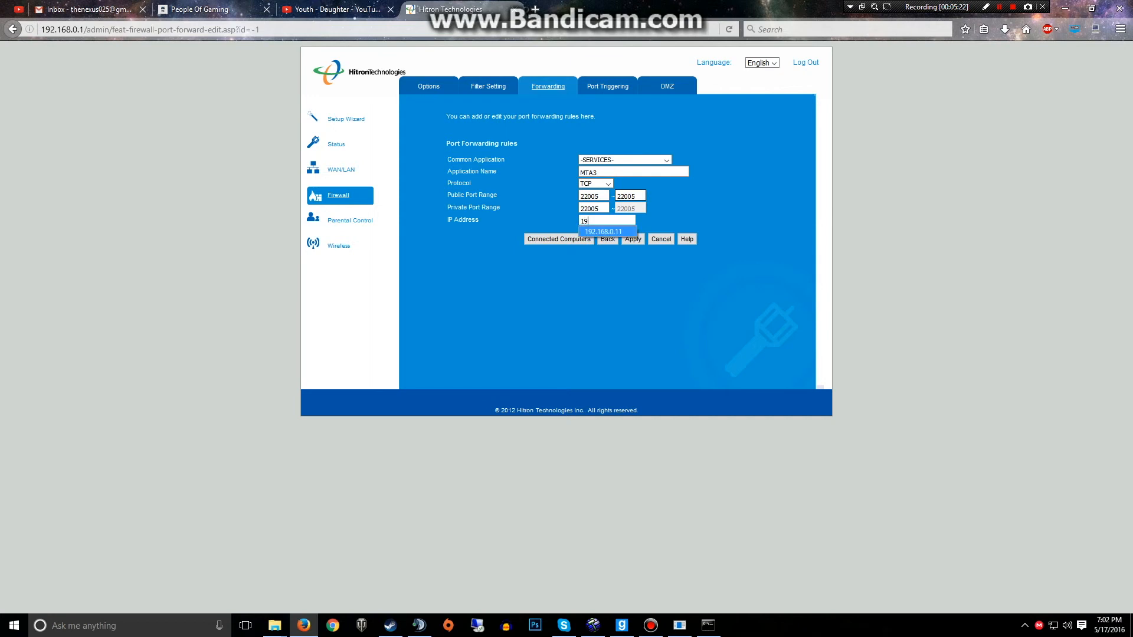
pyautogui.click(602, 231)
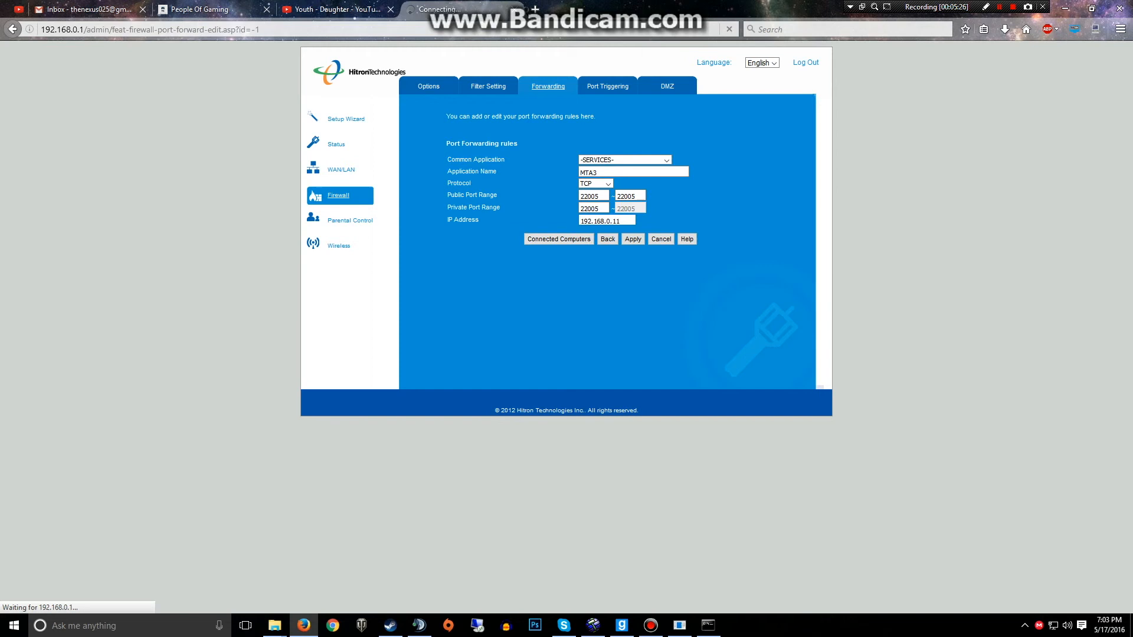
pyautogui.click(631, 238)
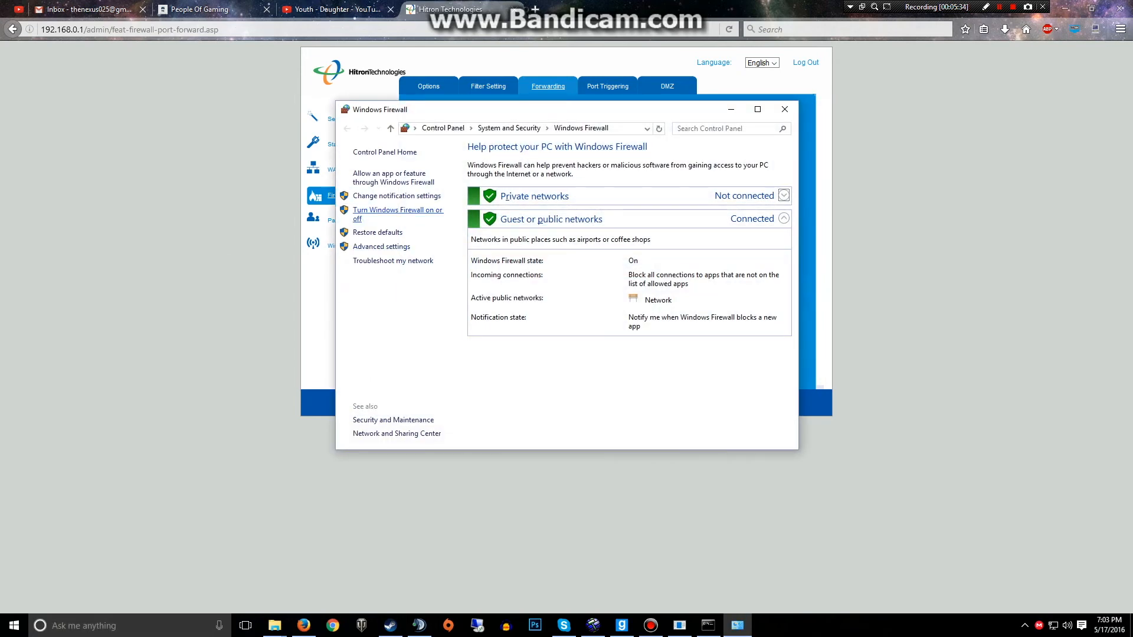
# - Select 'Turn off Windows Firewall' for both private and public networks
pyautogui.click(397, 214)
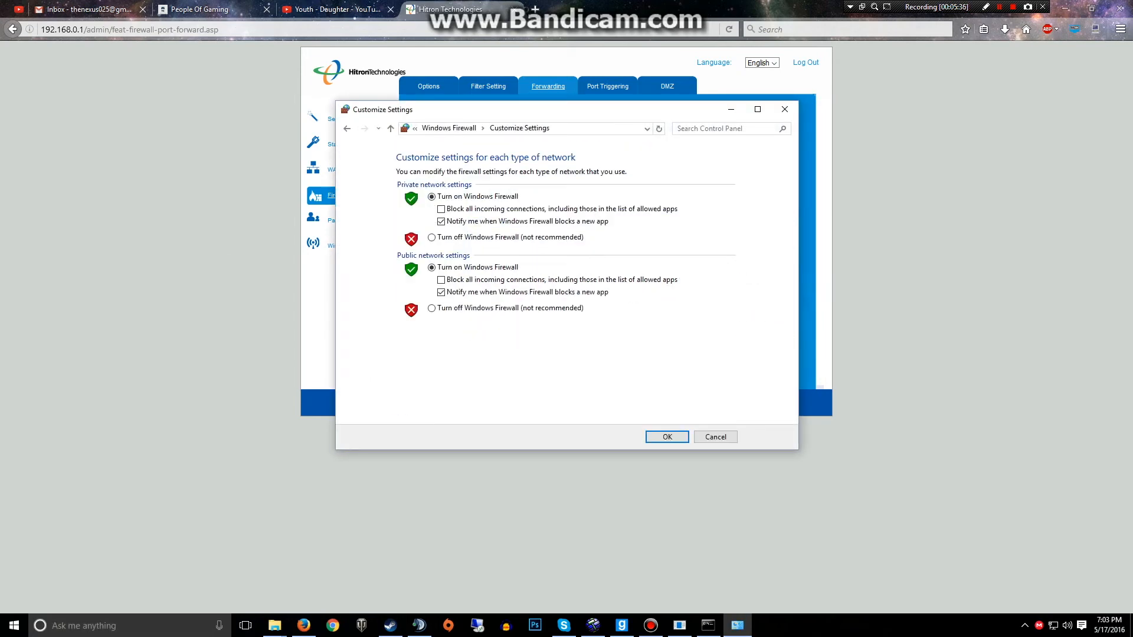
pyautogui.click(431, 237)
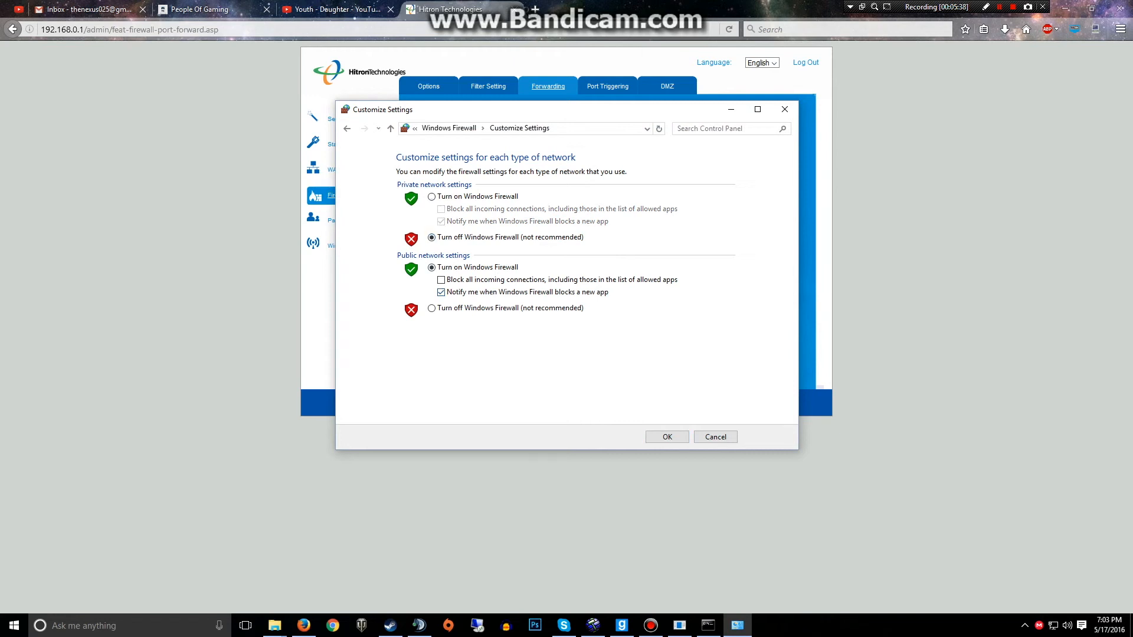
pyautogui.click(432, 308)
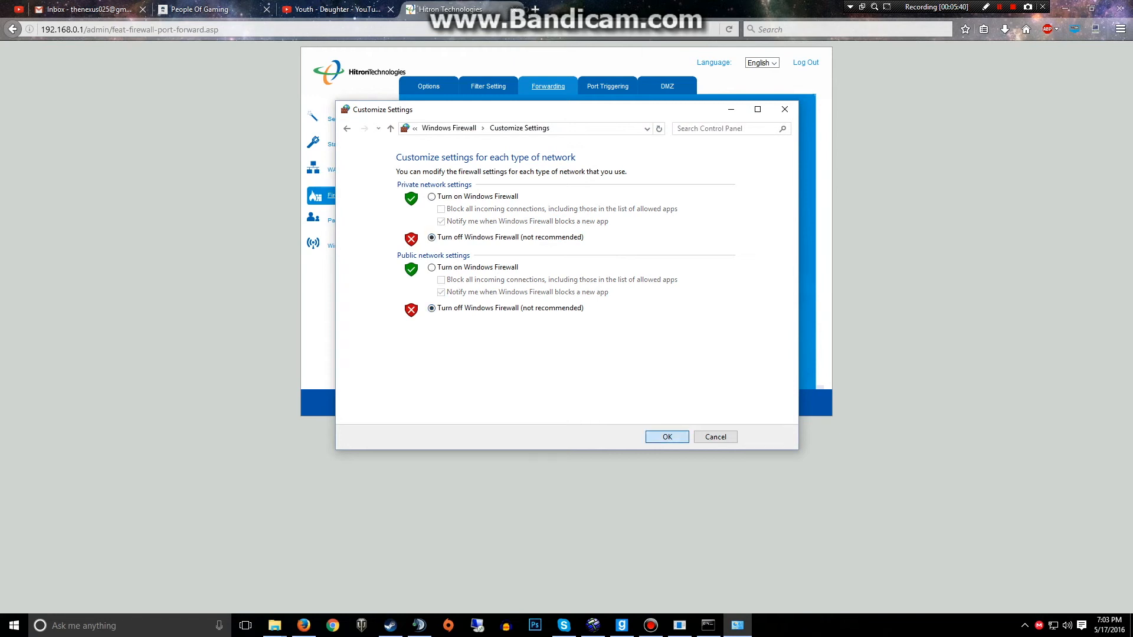